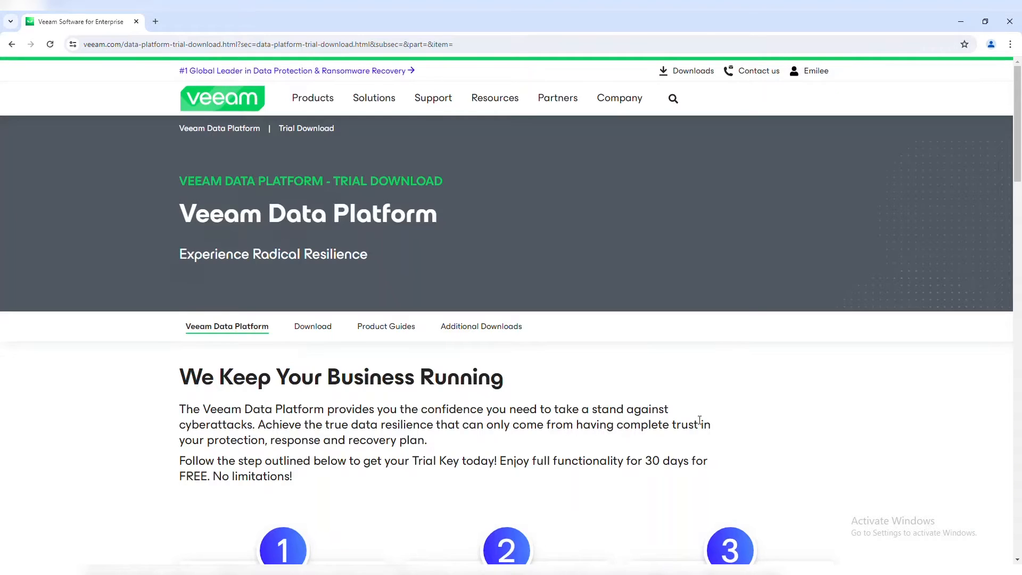
Start the Veeam Data Platform trial download and accept the licence agreement.
{"action": "scroll", "scroll_direction": "down", "scroll_amount": 3}
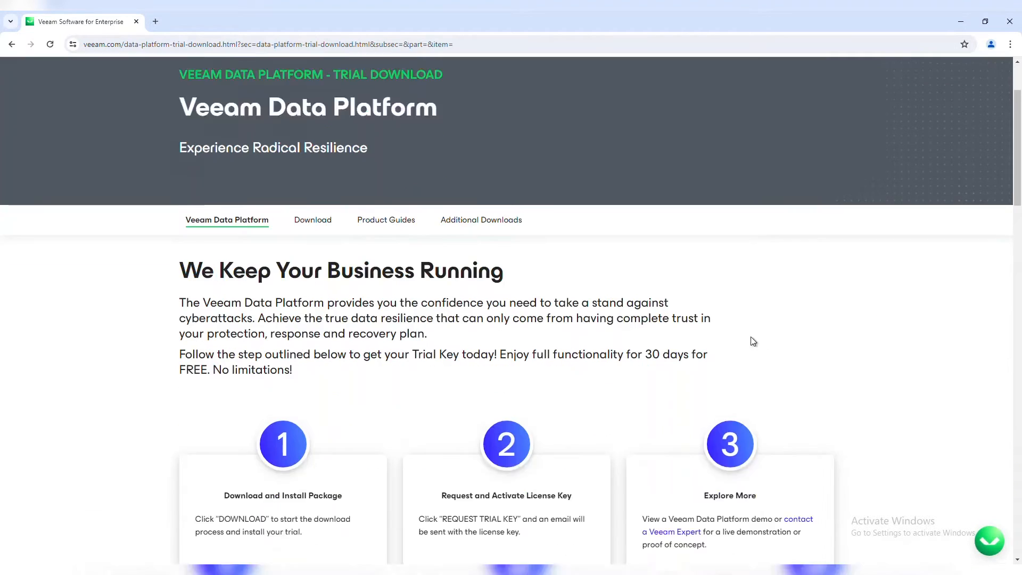
{"action": "scroll", "scroll_direction": "down", "scroll_amount": 3}
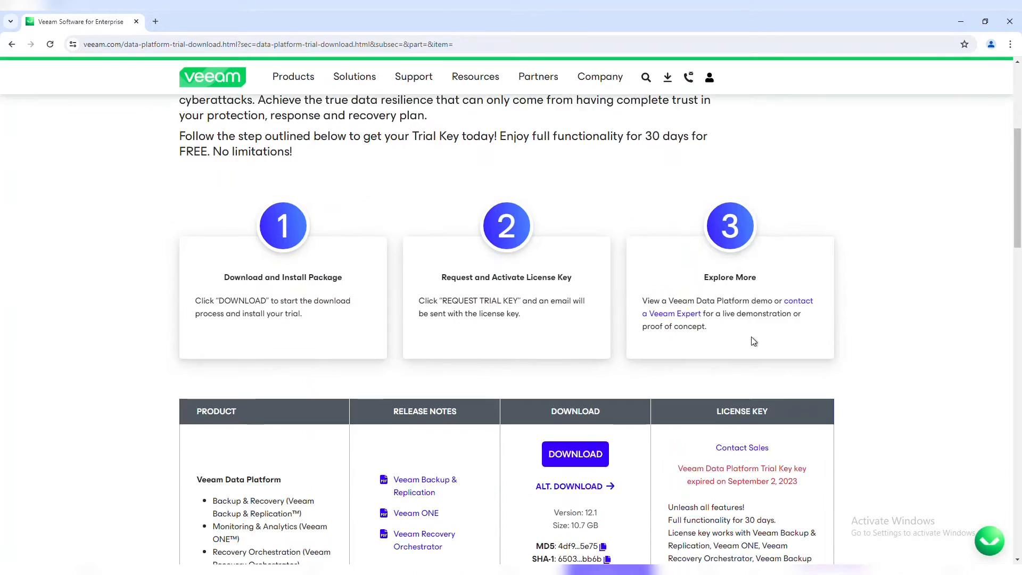
{"action": "scroll", "scroll_direction": "down", "scroll_amount": 3}
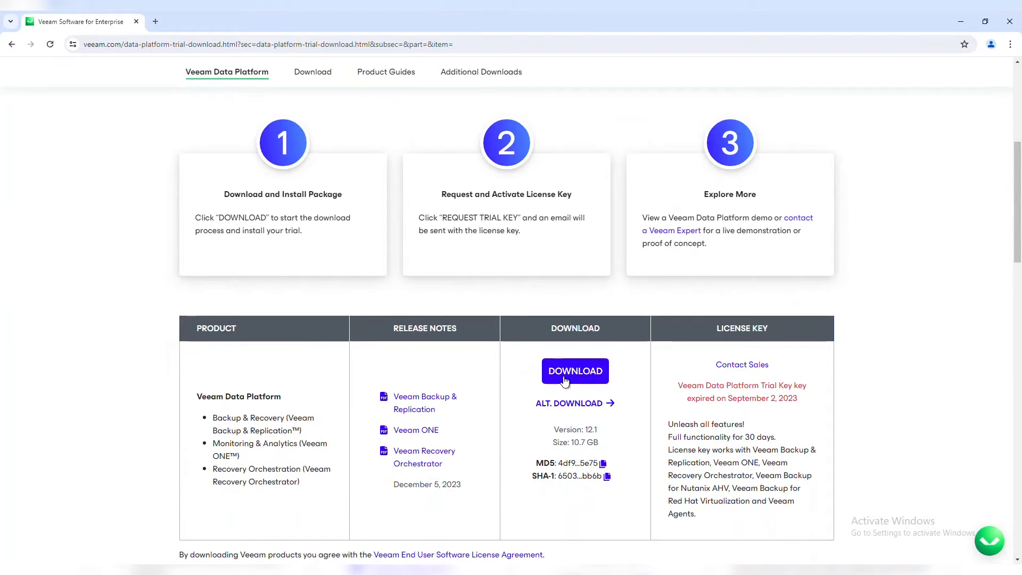
{"action": "left_click", "coordinate": [574, 370]}
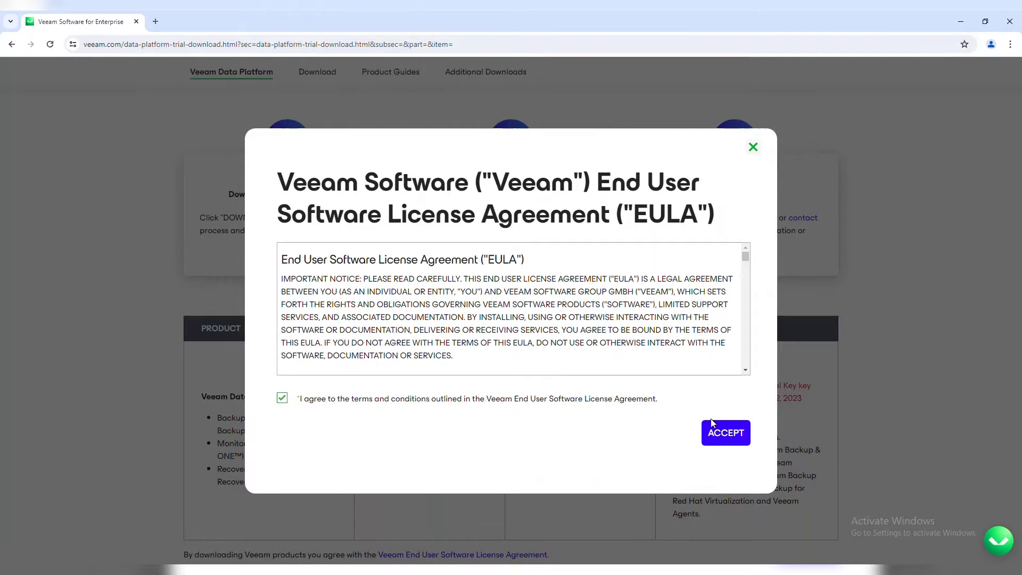
{"action": "left_click", "coordinate": [725, 432]}
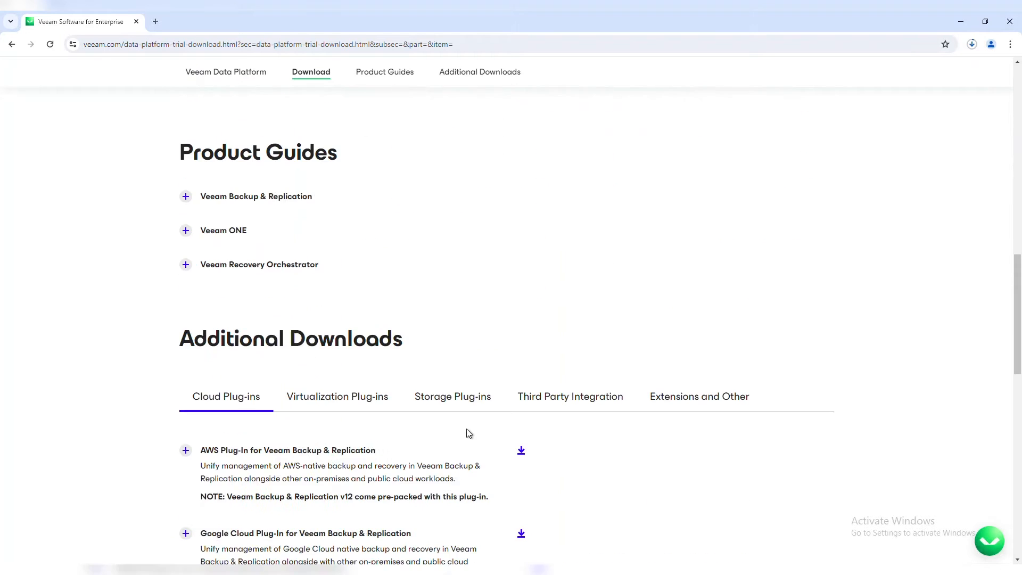
{"action": "left_click", "coordinate": [384, 71]}
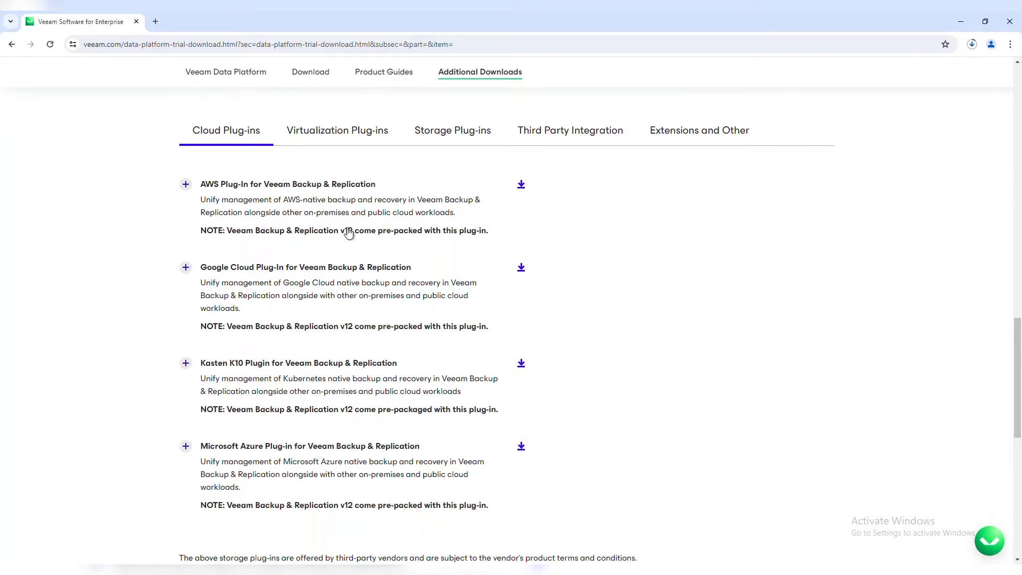
{"action": "left_click", "coordinate": [337, 130]}
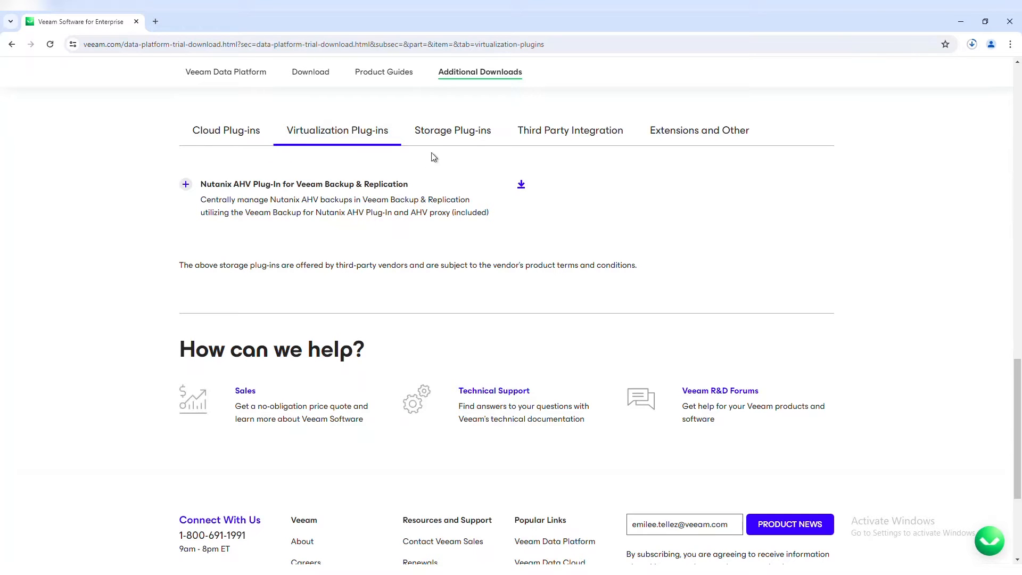
{"action": "left_click", "coordinate": [452, 129]}
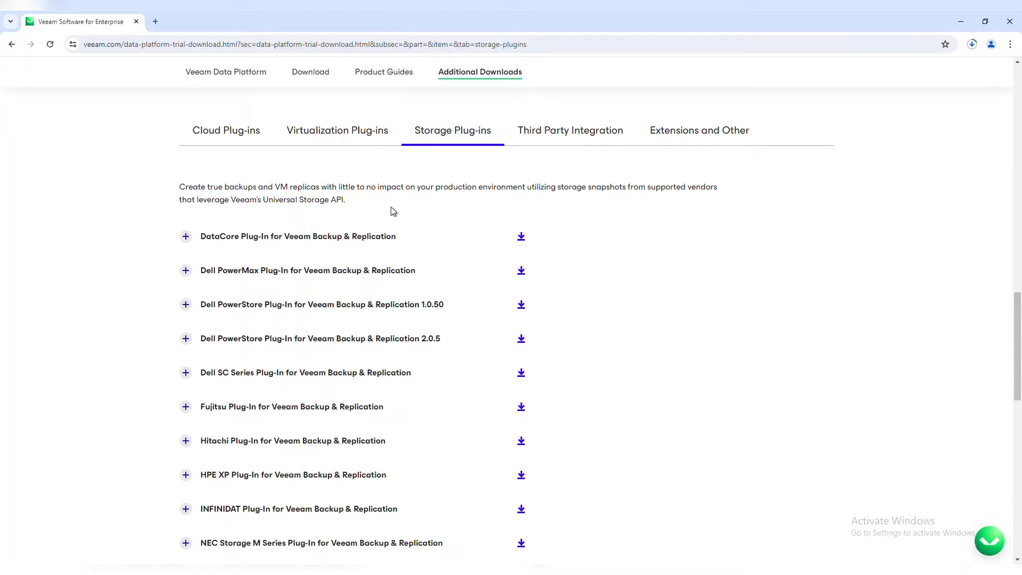
{"action": "scroll", "scroll_direction": "down", "scroll_amount": 3}
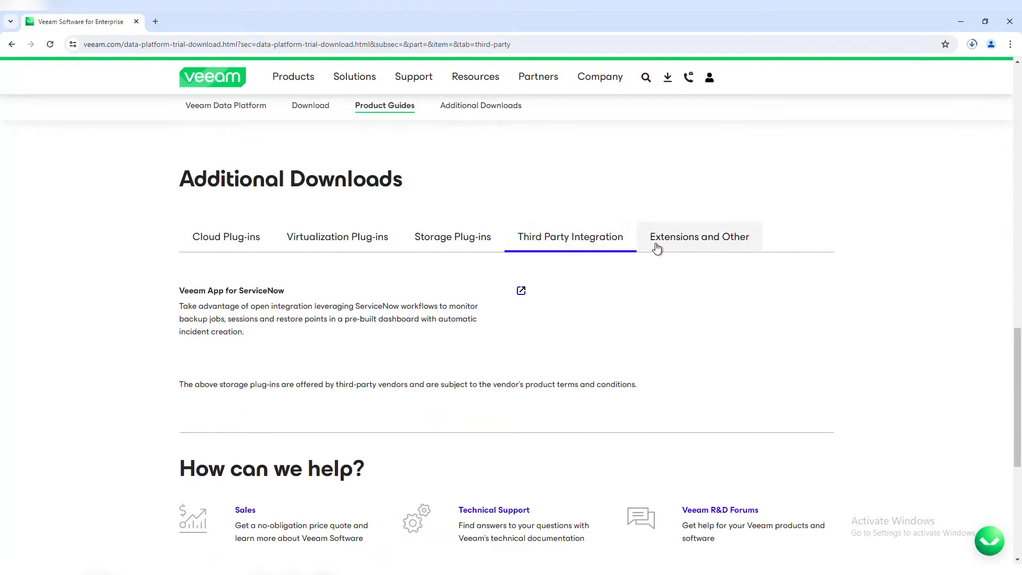
{"action": "left_click", "coordinate": [698, 236]}
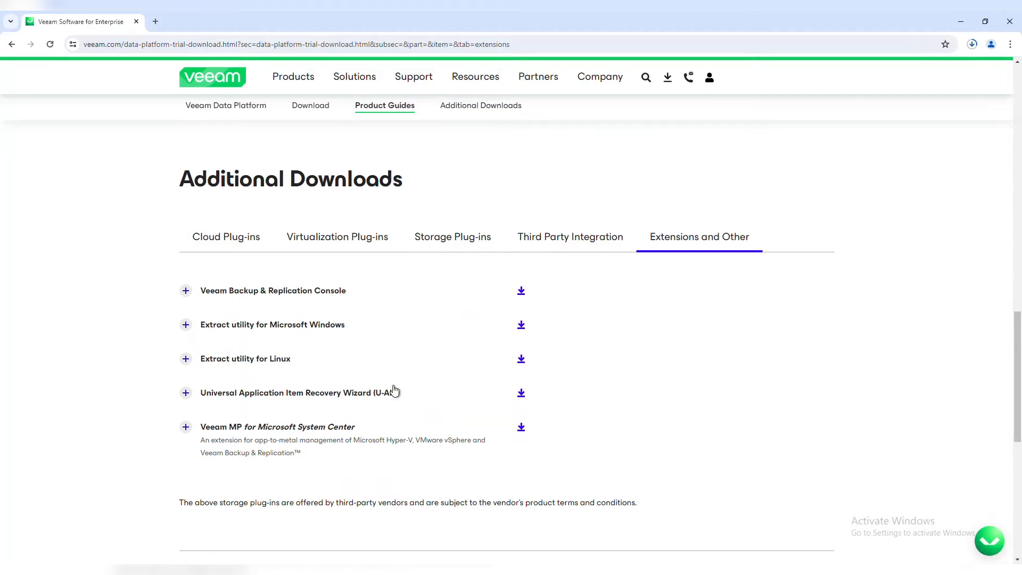
{"action": "mouse_move", "coordinate": [193, 246]}
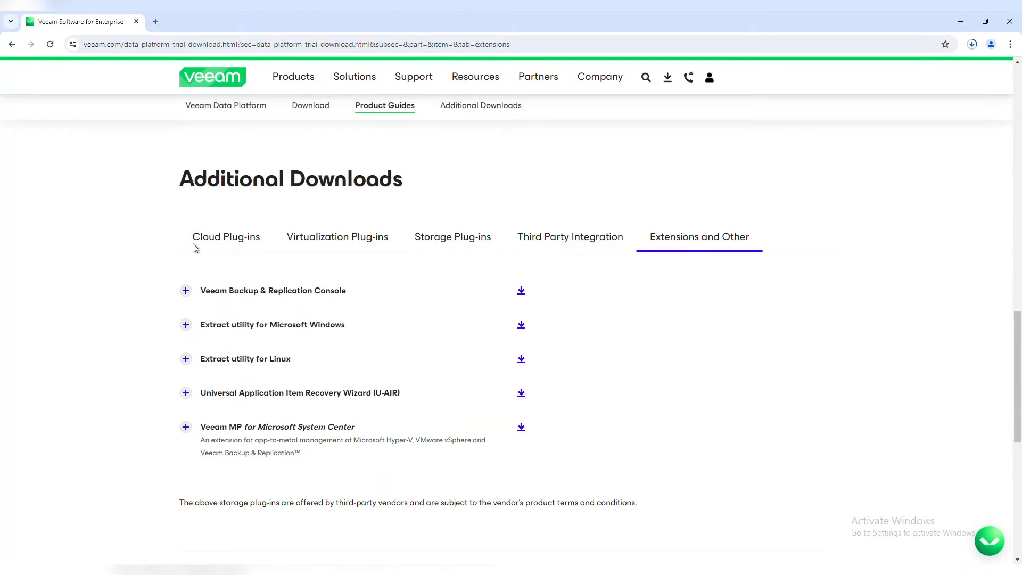
{"action": "left_click", "coordinate": [226, 236]}
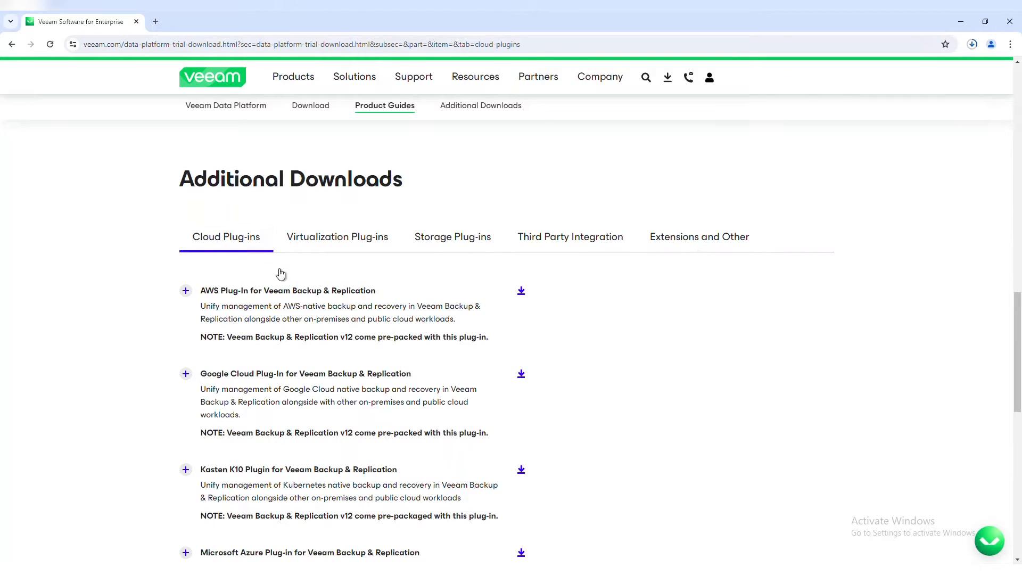
{"action": "mouse_move", "coordinate": [713, 365]}
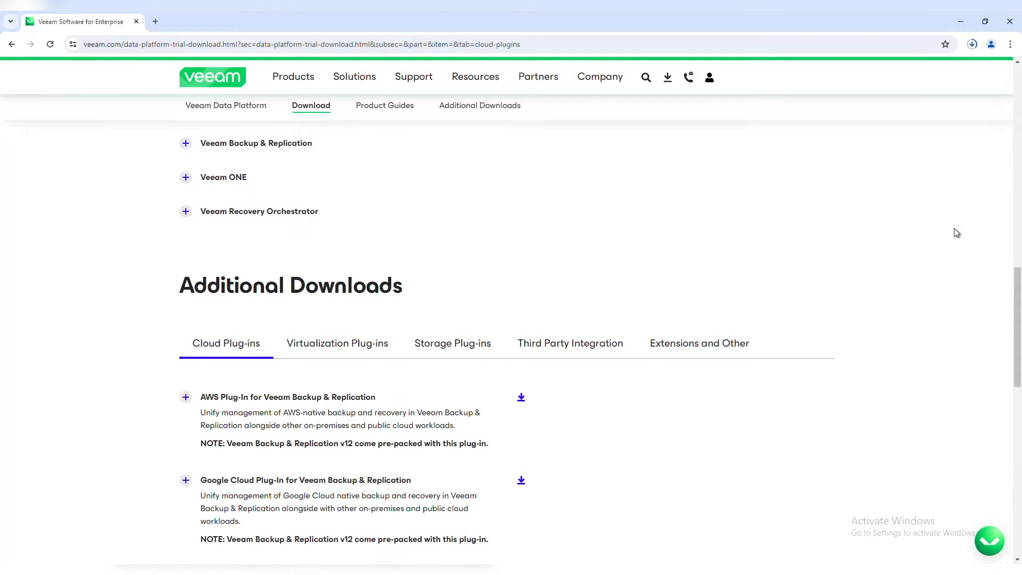
Read the Backup & Replication 12.1 release notes down to the System Requirements section.
{"action": "scroll", "scroll_direction": "up", "scroll_amount": 3}
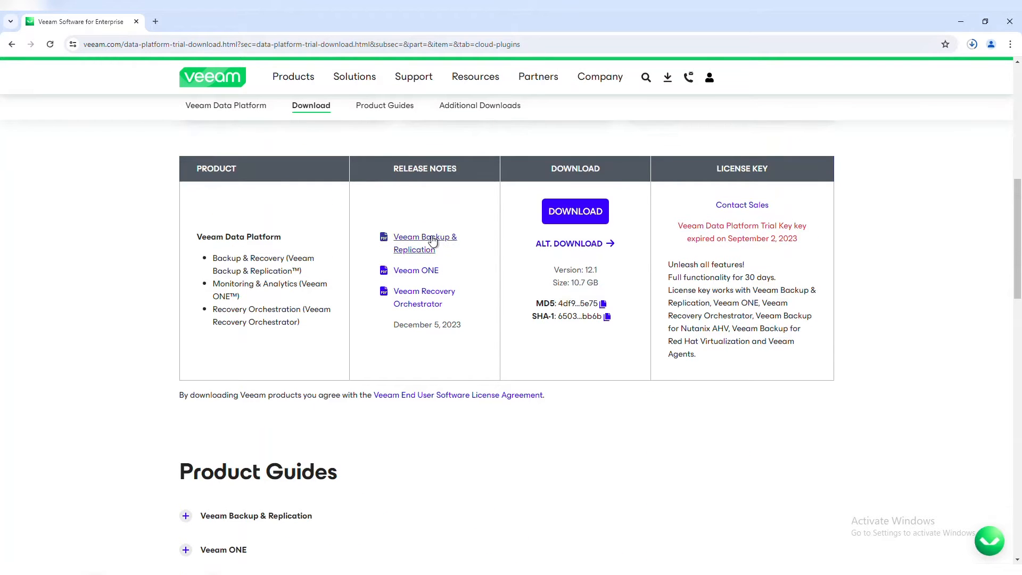
{"action": "left_click", "coordinate": [424, 243]}
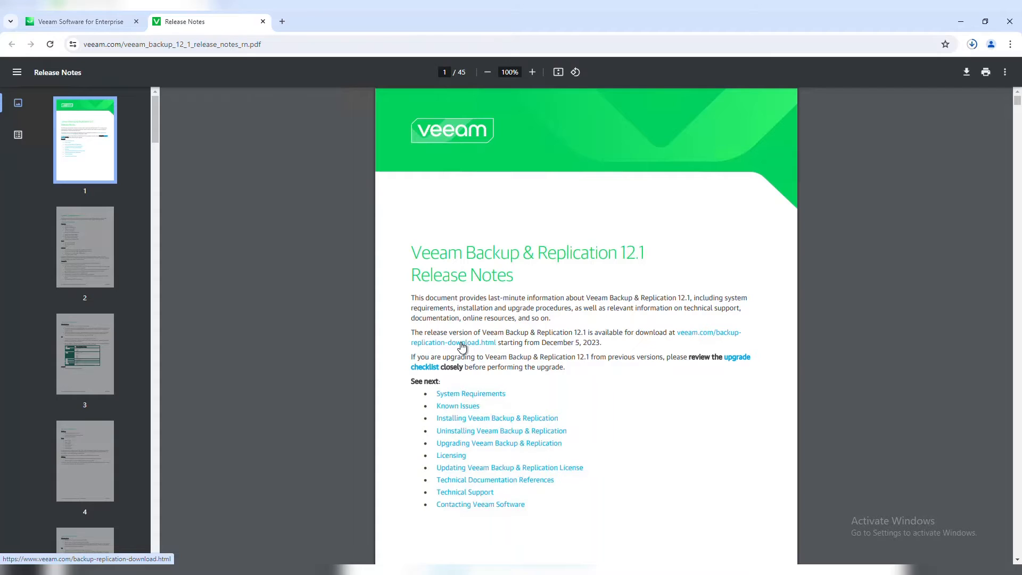
{"action": "mouse_move", "coordinate": [296, 386]}
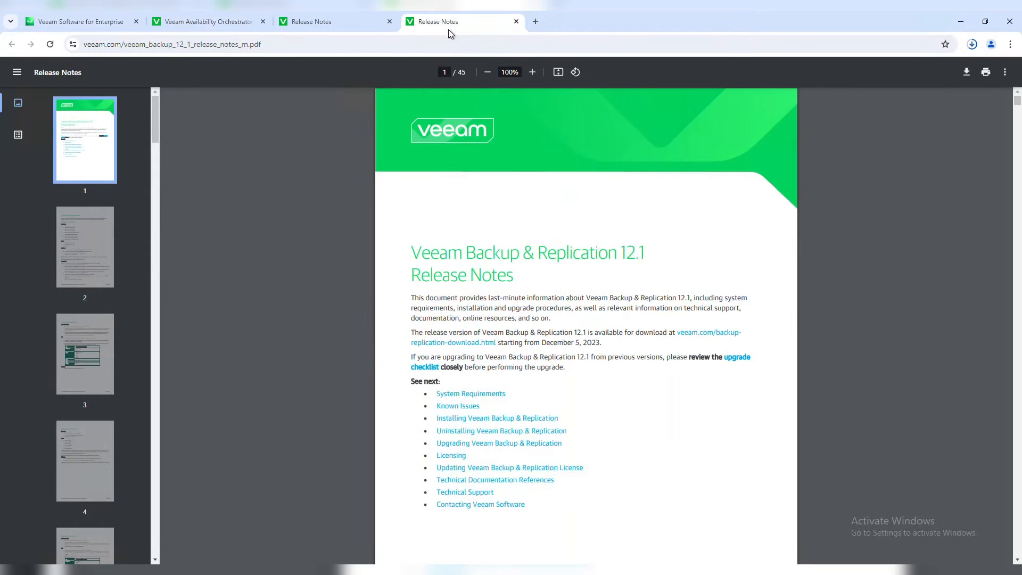
{"action": "scroll", "scroll_direction": "down", "scroll_amount": 3}
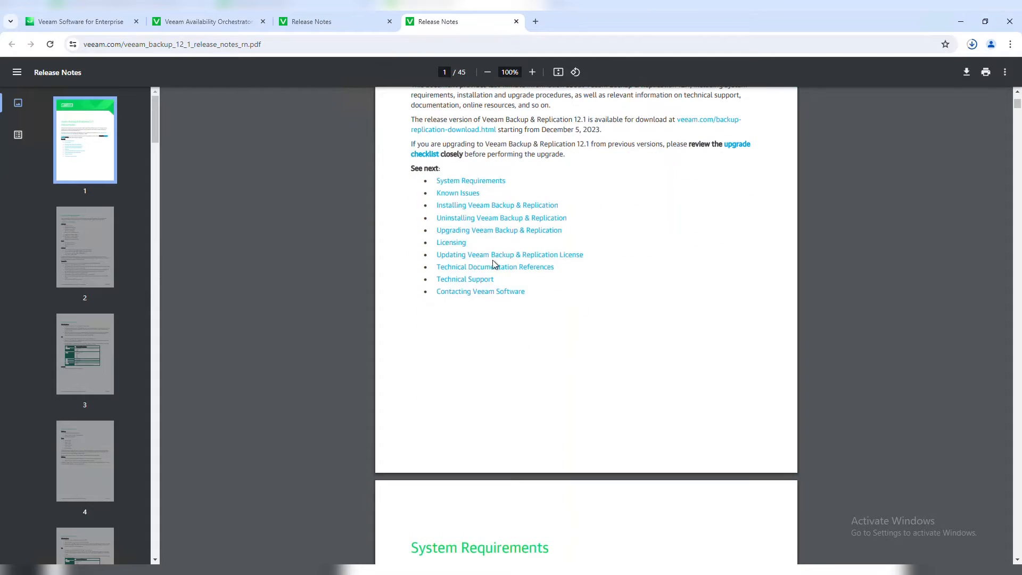
{"action": "scroll", "scroll_direction": "down", "scroll_amount": 3}
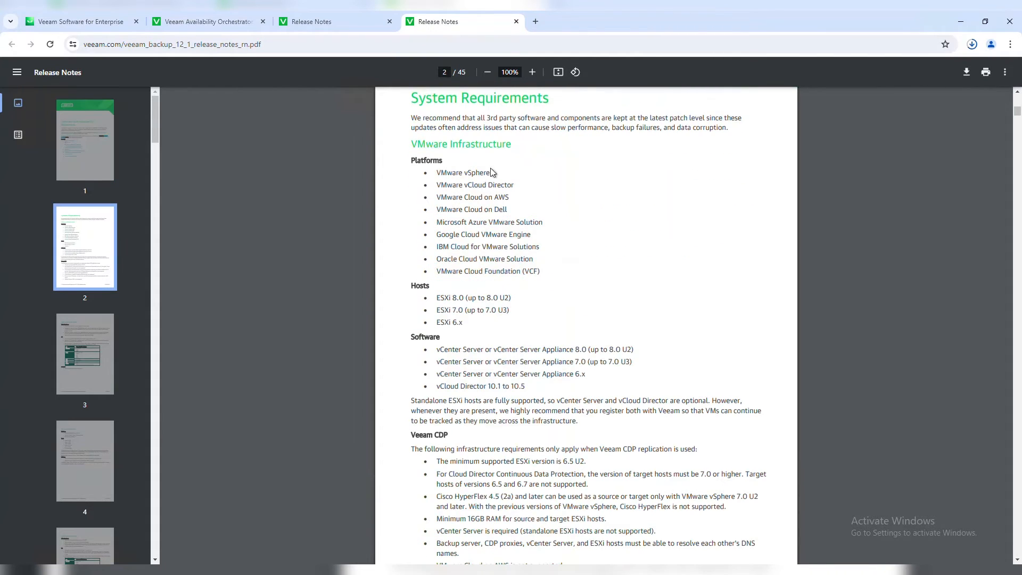
{"action": "scroll", "scroll_direction": "down", "scroll_amount": 3}
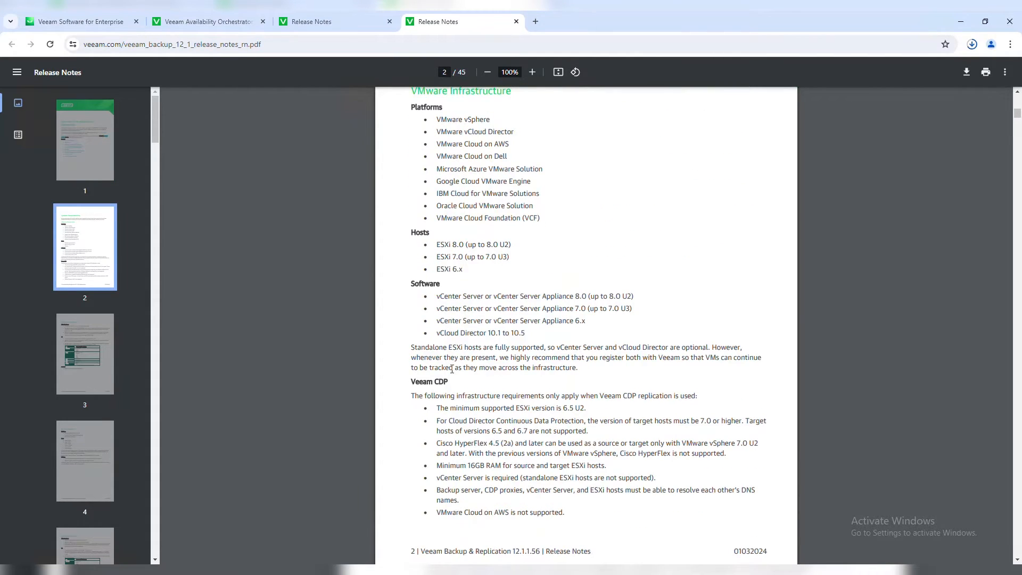
{"action": "scroll", "scroll_direction": "down", "scroll_amount": 3}
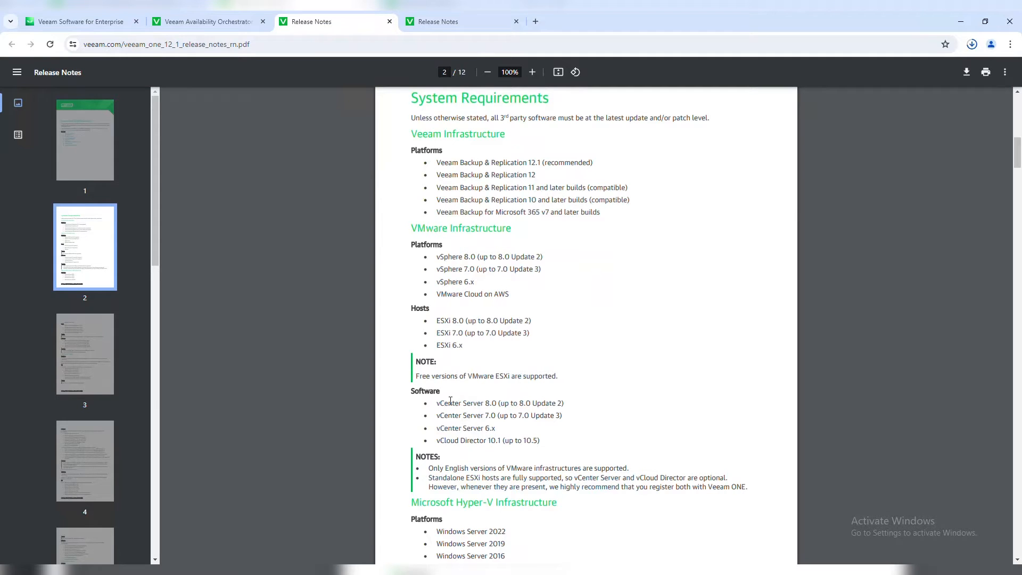
Review the Recovery Orchestrator release notes and return to the trial download page.
{"action": "left_click", "coordinate": [206, 21]}
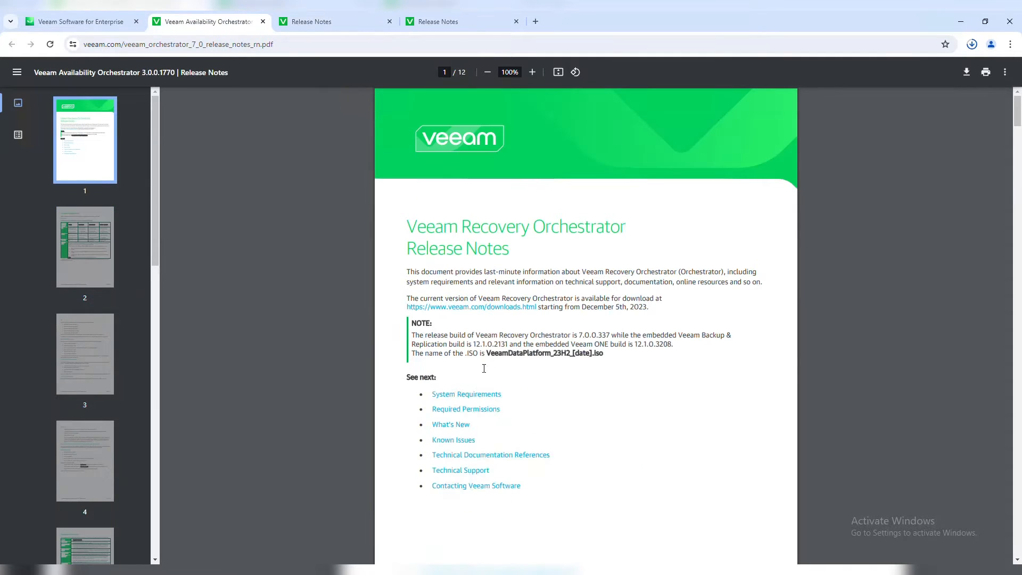
{"action": "scroll", "scroll_direction": "down", "scroll_amount": 3}
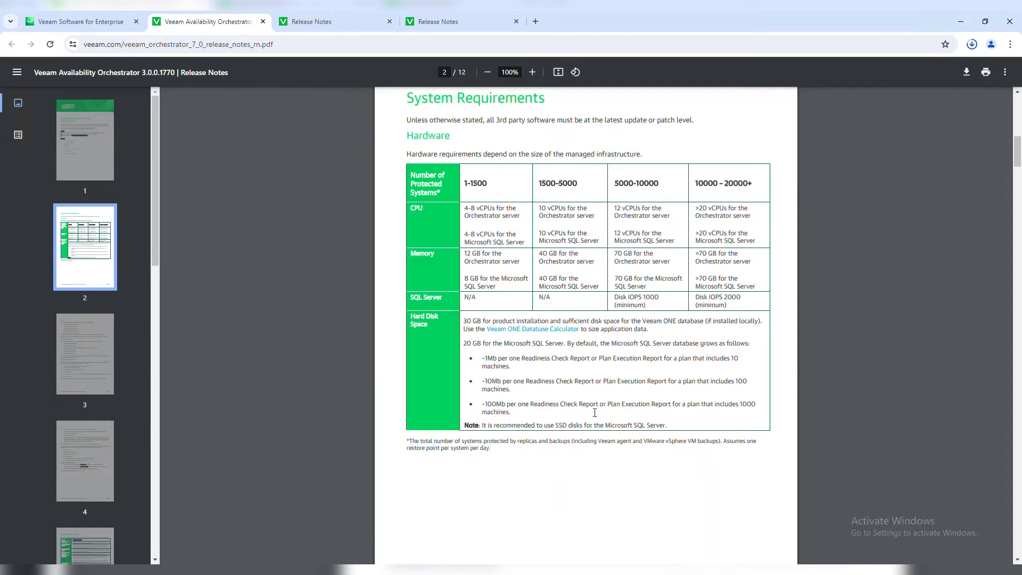
{"action": "left_click", "coordinate": [78, 22]}
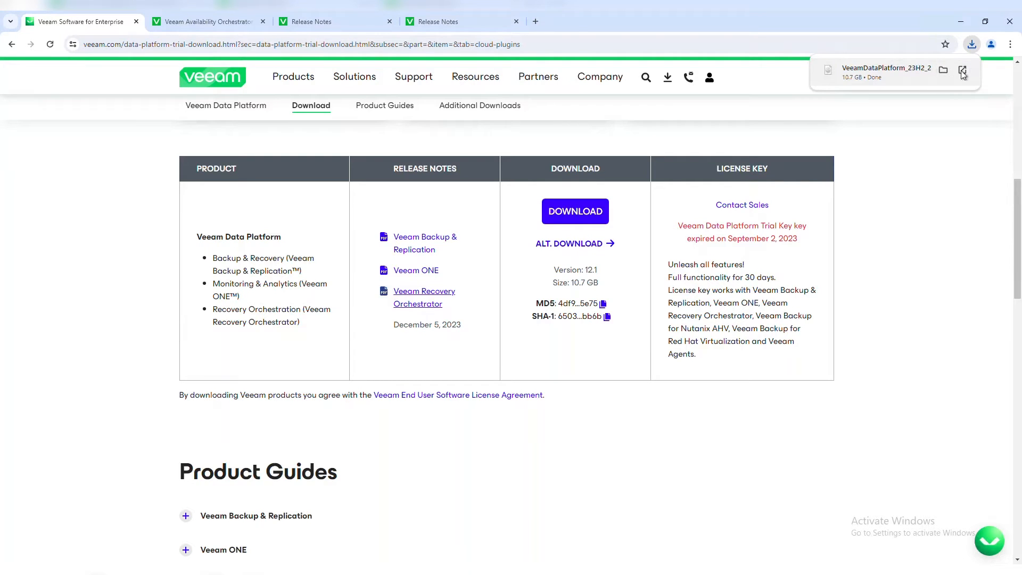
Mount the downloaded Veeam Data Platform ISO, confirming the security warning.
{"action": "left_click", "coordinate": [961, 71]}
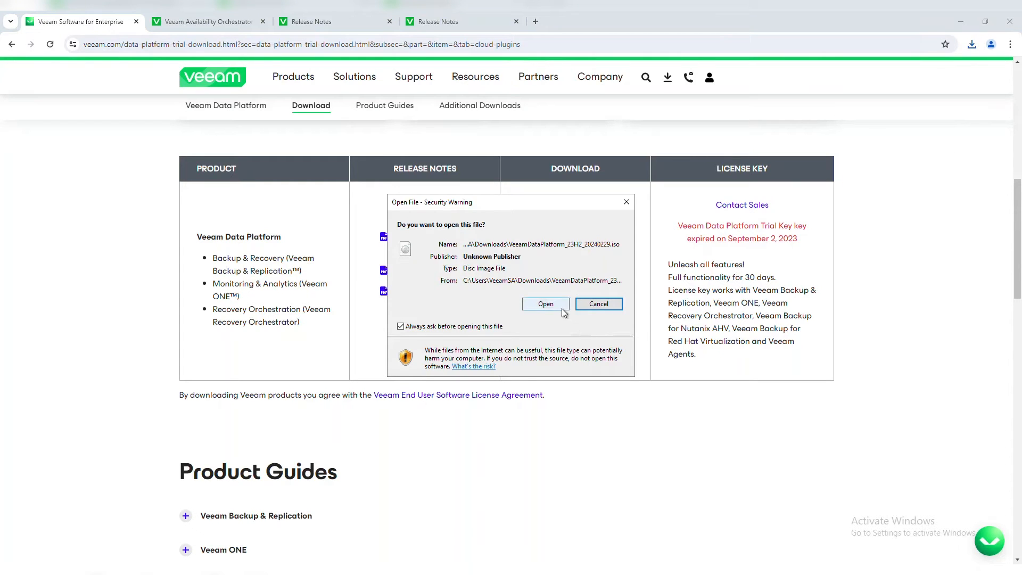
{"action": "left_click", "coordinate": [597, 304]}
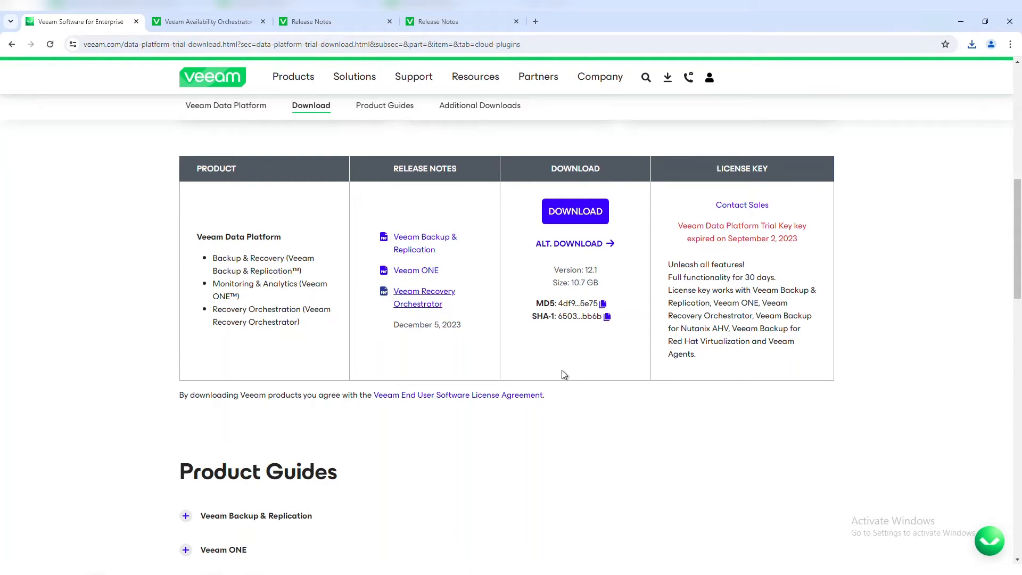
{"action": "mouse_move", "coordinate": [483, 431]}
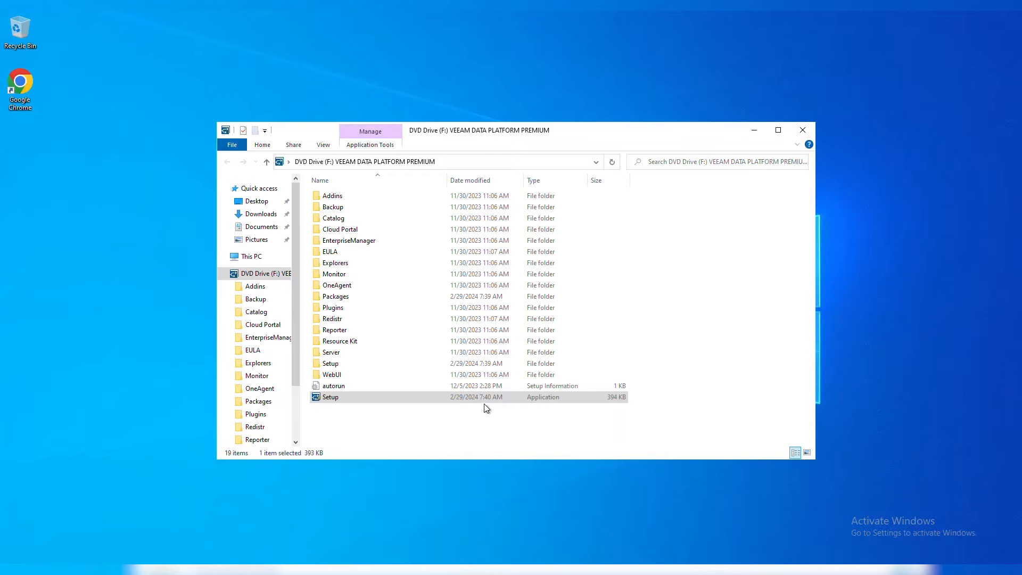
Launch setup from the mounted image and choose Veeam Backup & Replication 12.1.
{"action": "double_click", "coordinate": [330, 397]}
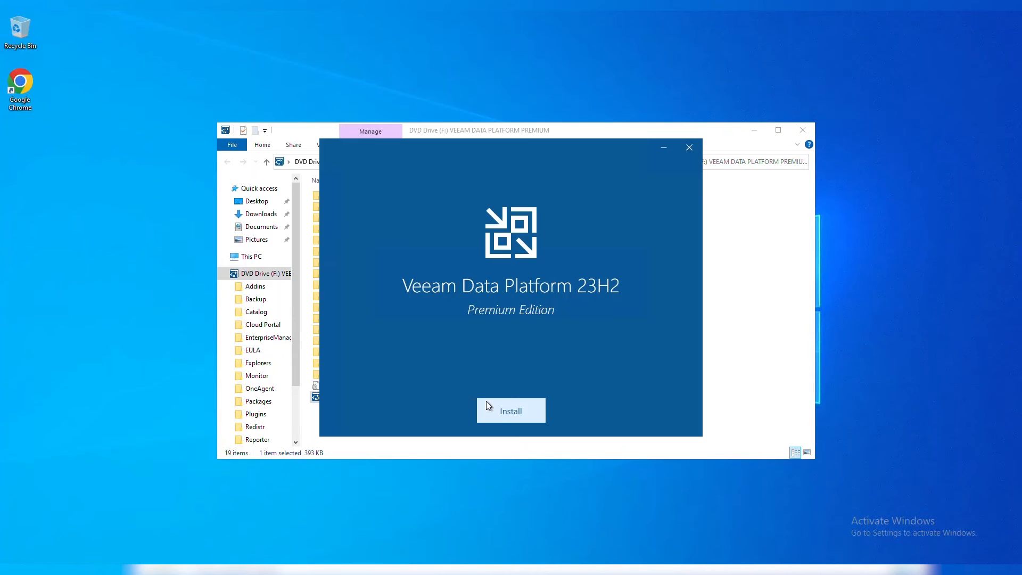
{"action": "left_click", "coordinate": [510, 411]}
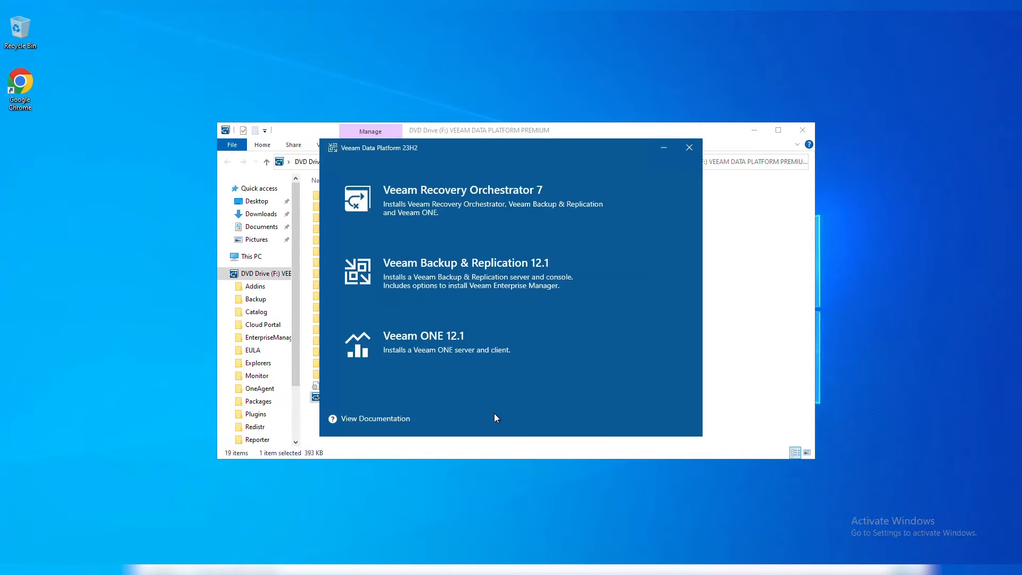
{"action": "mouse_move", "coordinate": [636, 220]}
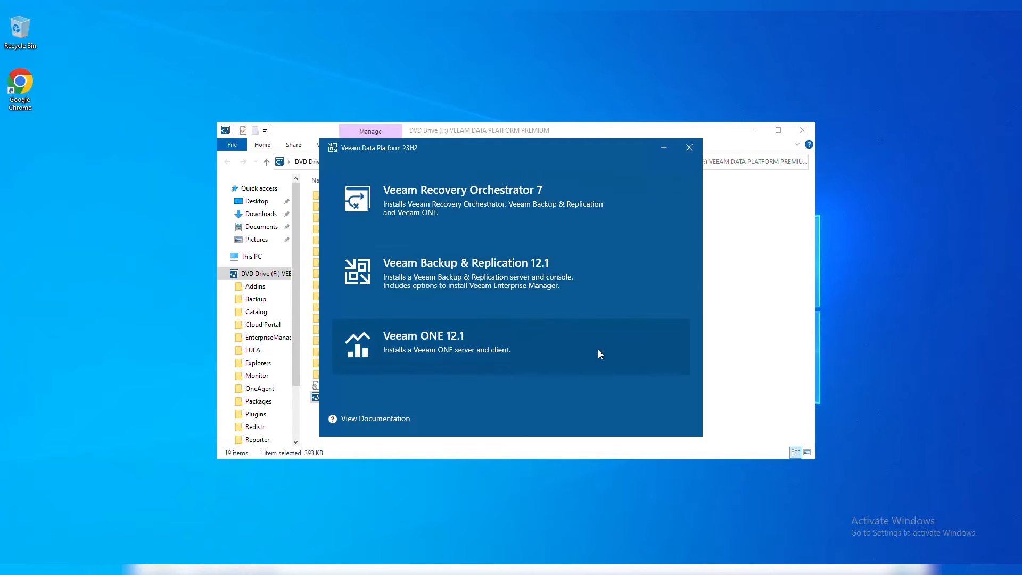
{"action": "mouse_move", "coordinate": [621, 270]}
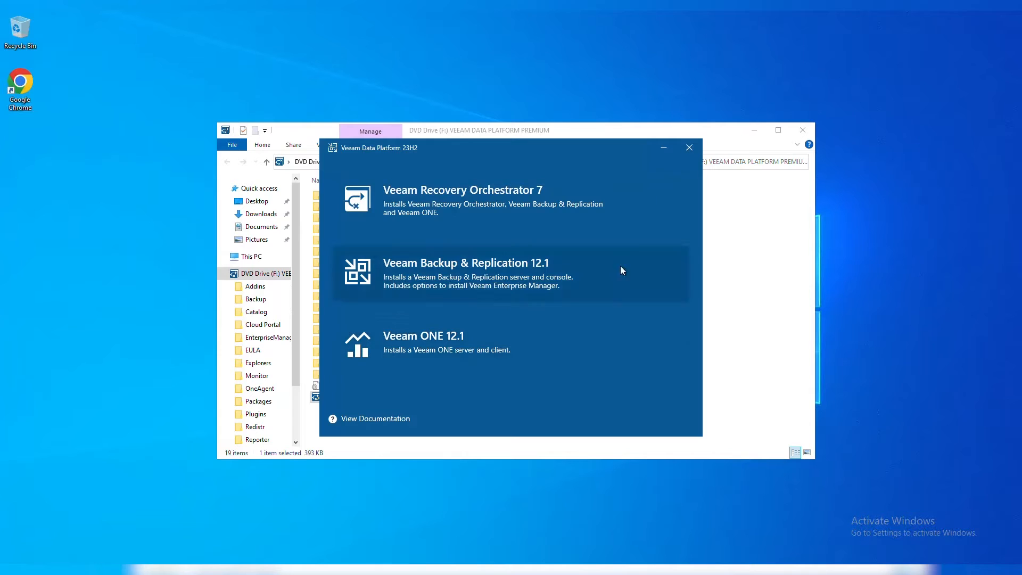
{"action": "mouse_move", "coordinate": [631, 216]}
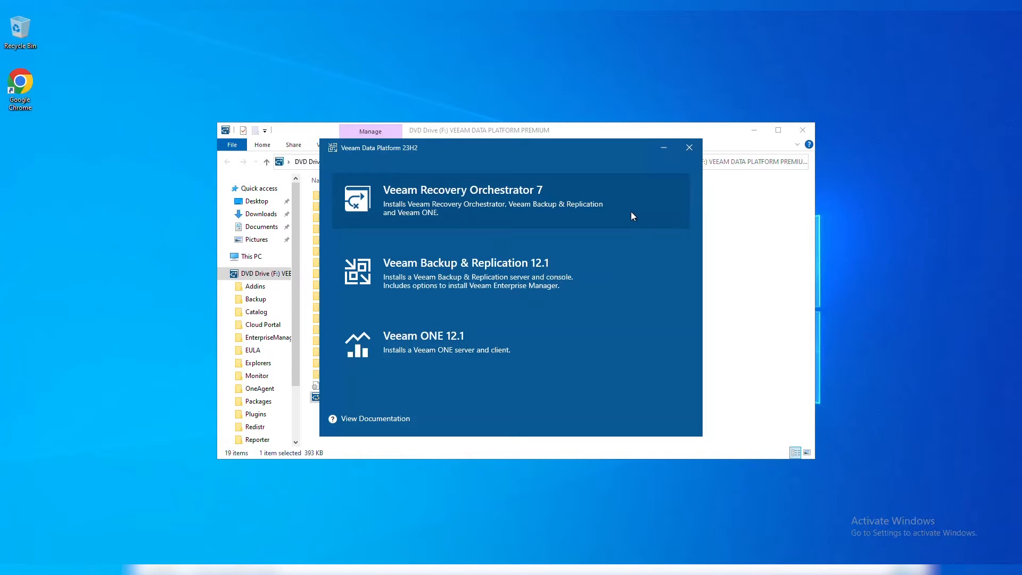
{"action": "mouse_move", "coordinate": [625, 287]}
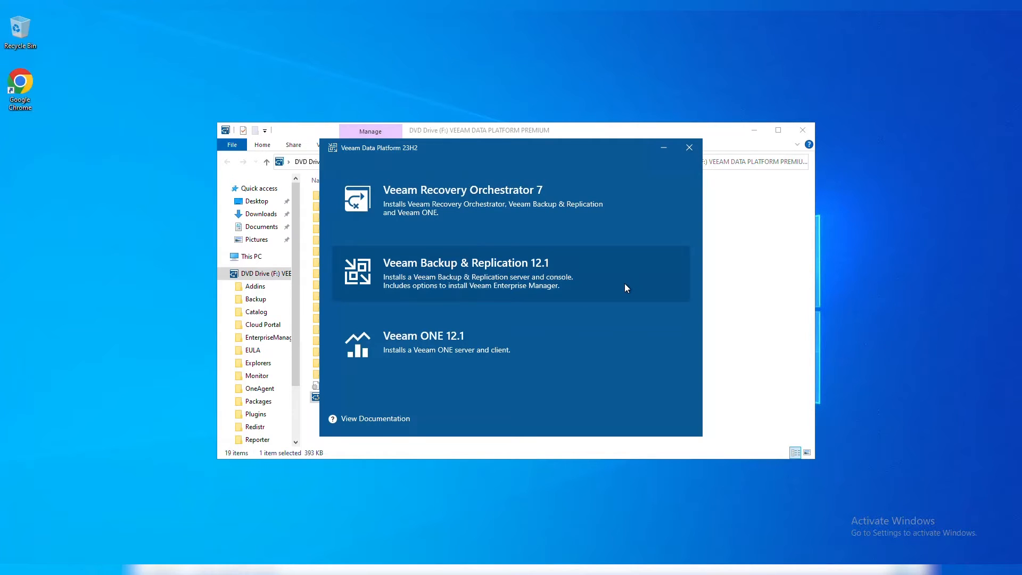
{"action": "mouse_move", "coordinate": [621, 339]}
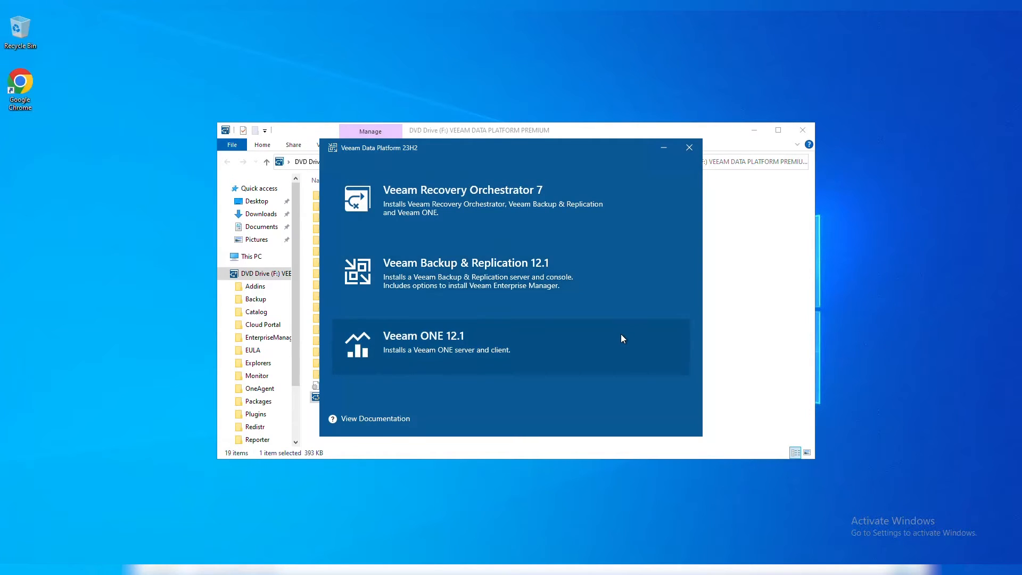
{"action": "left_click", "coordinate": [465, 271]}
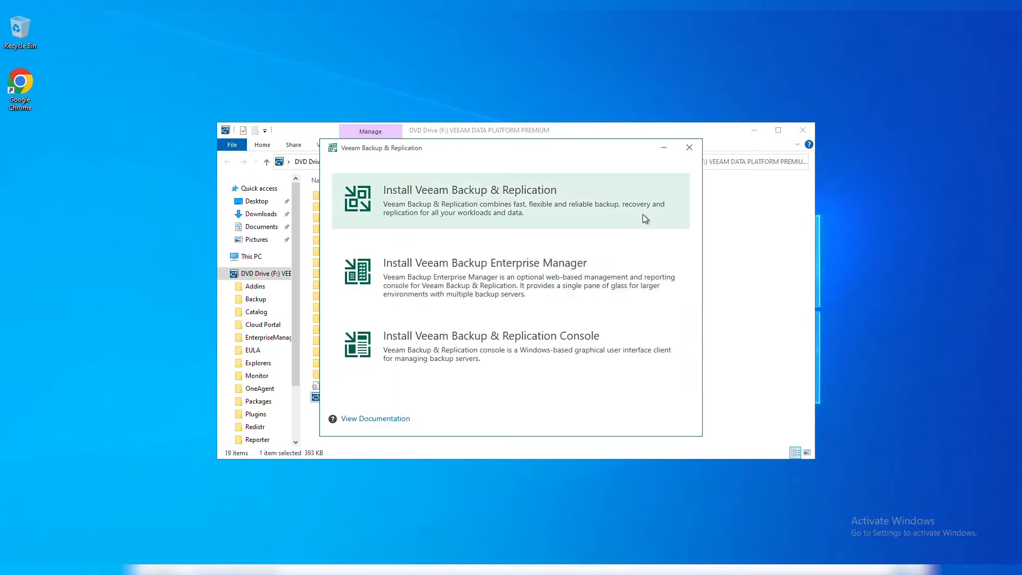
{"action": "mouse_move", "coordinate": [642, 213]}
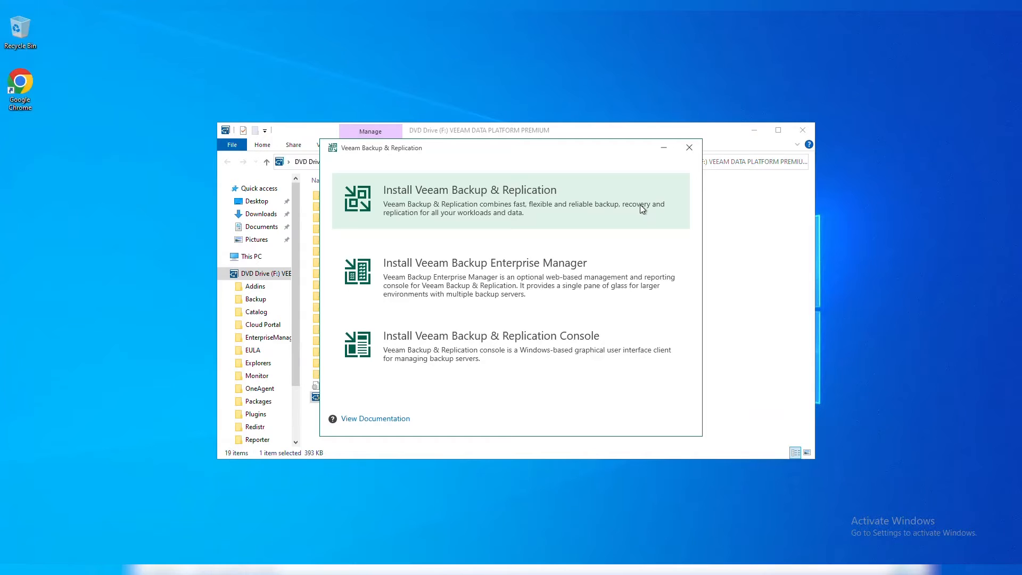
Install the backup server with the Community Edition license up to the Ready to Install summary.
{"action": "left_click", "coordinate": [468, 190]}
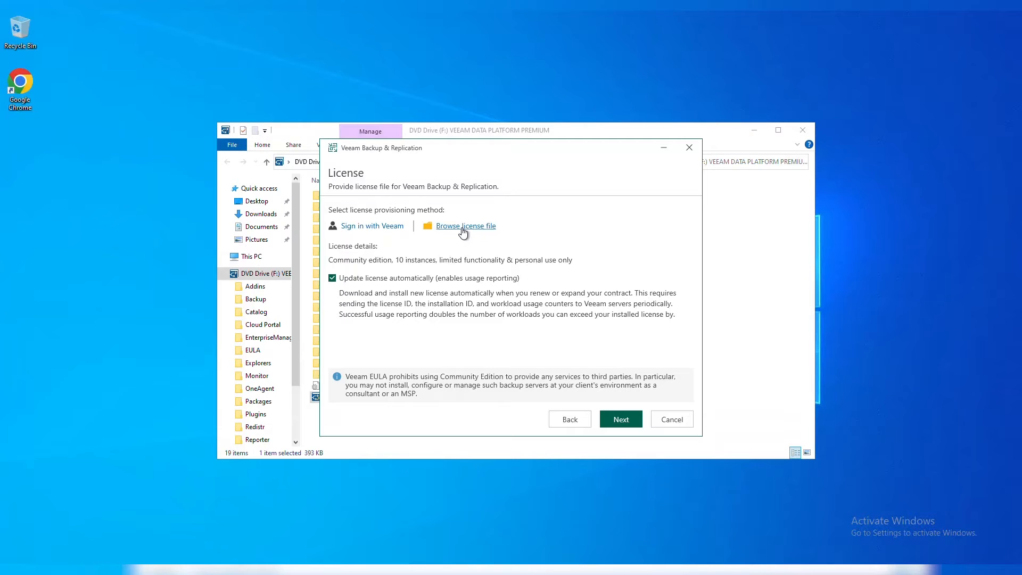
{"action": "mouse_move", "coordinate": [414, 272]}
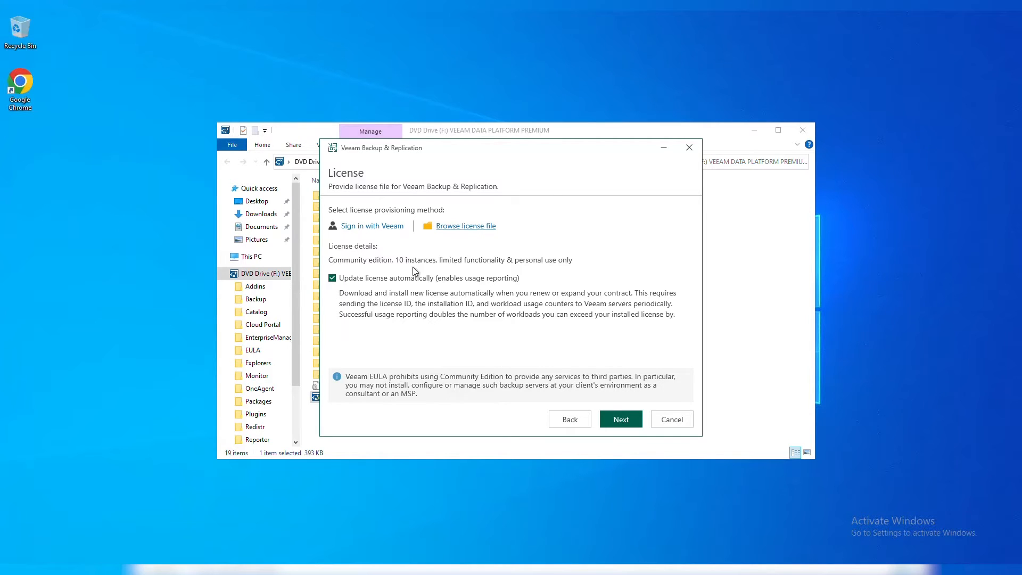
{"action": "mouse_move", "coordinate": [397, 269]}
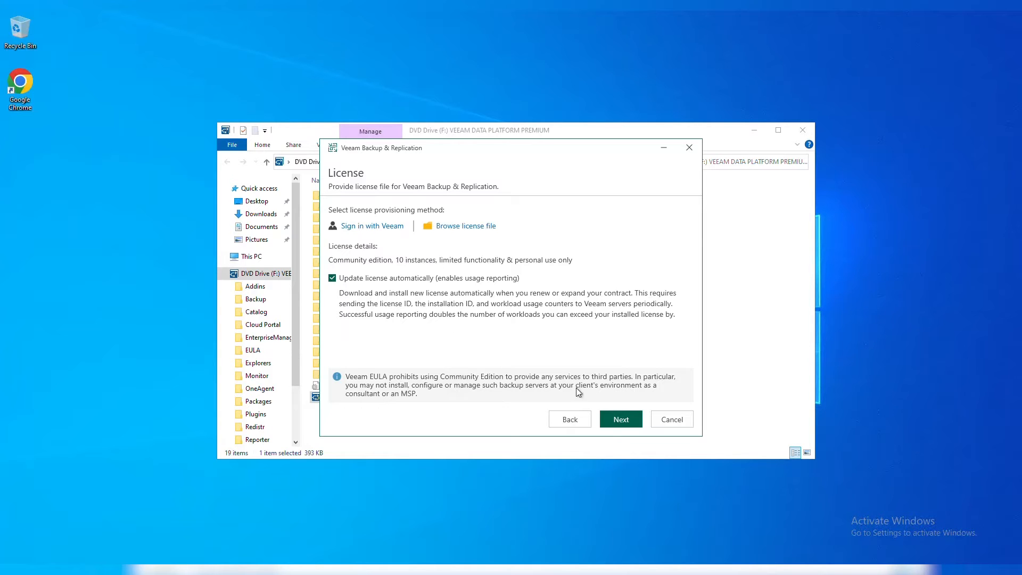
{"action": "left_click", "coordinate": [620, 419]}
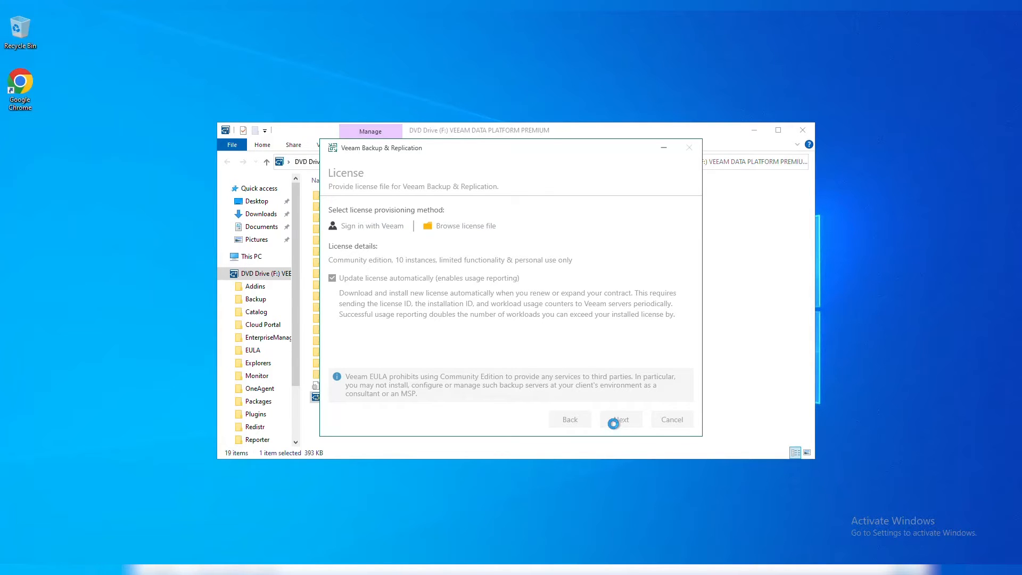
{"action": "left_click", "coordinate": [619, 418]}
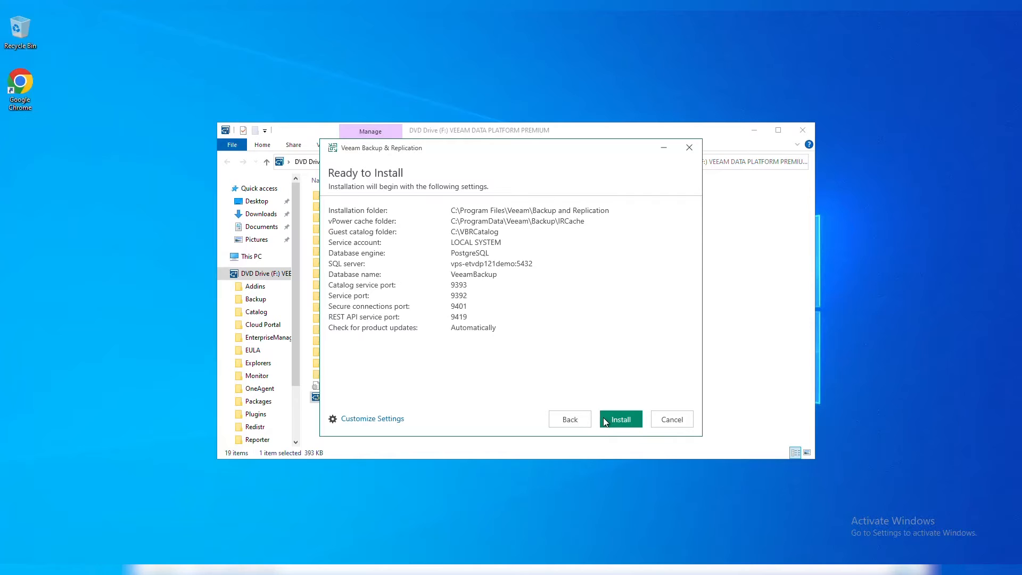
{"action": "mouse_move", "coordinate": [499, 252]}
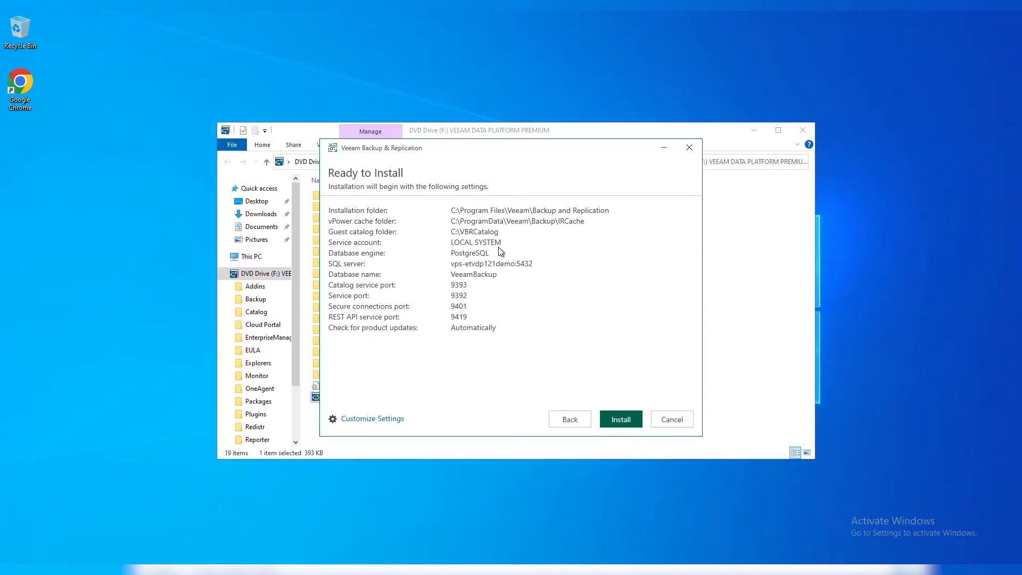
{"action": "mouse_move", "coordinate": [455, 277]}
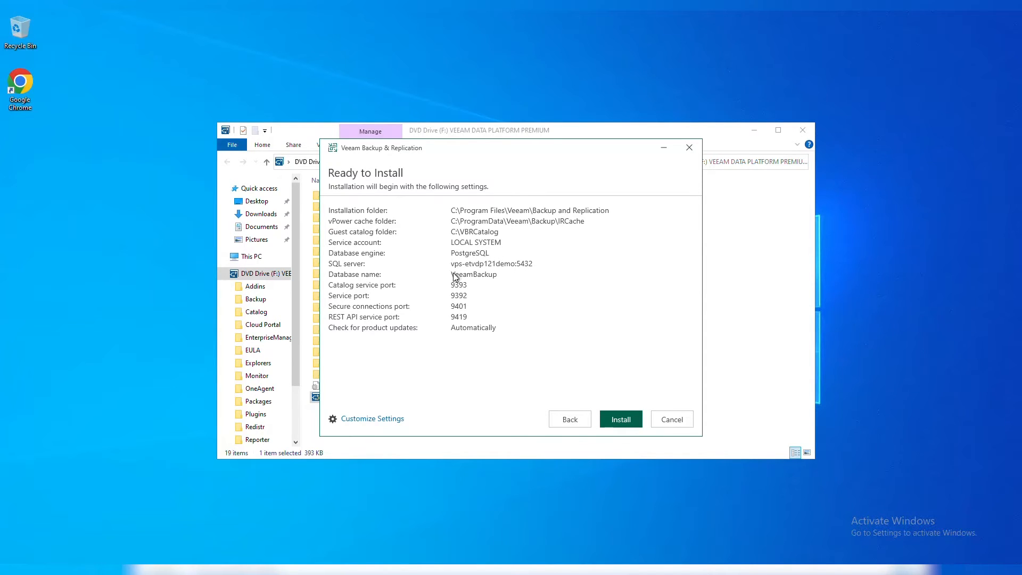
{"action": "mouse_move", "coordinate": [405, 416]}
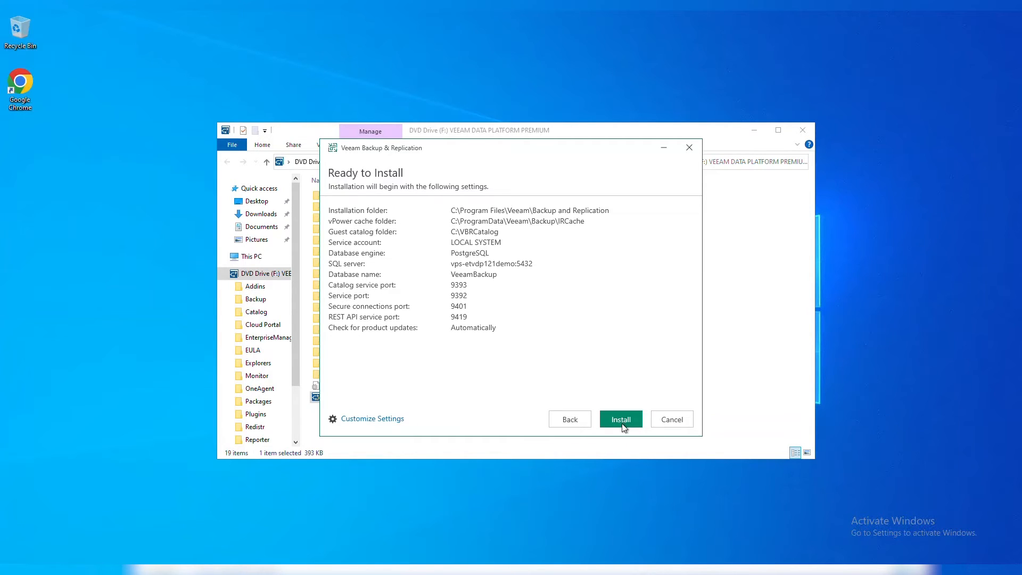
Run the 12.1 installation to success, close setup and the media folder, and launch the console.
{"action": "left_click", "coordinate": [620, 418]}
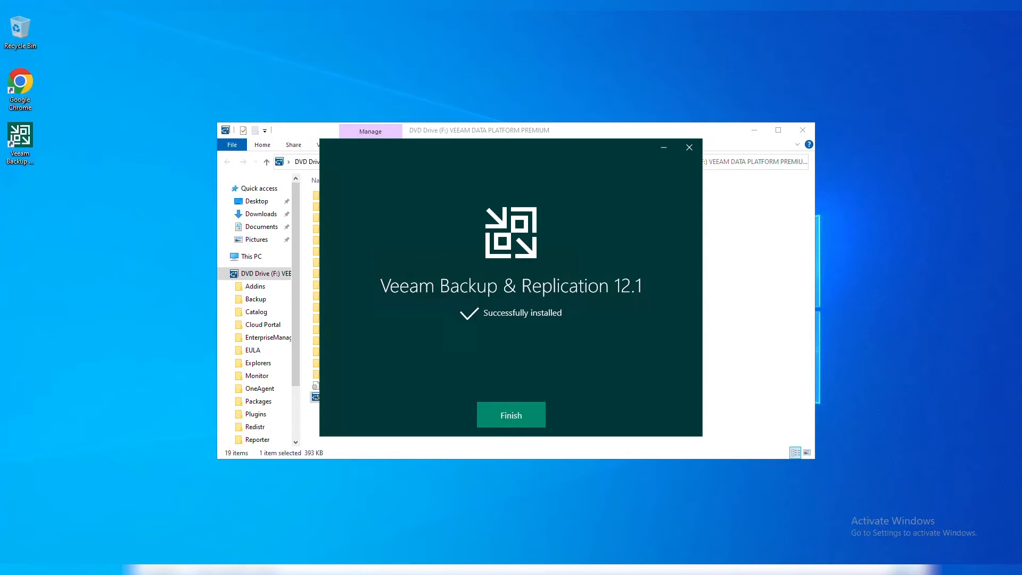
{"action": "left_click", "coordinate": [511, 414]}
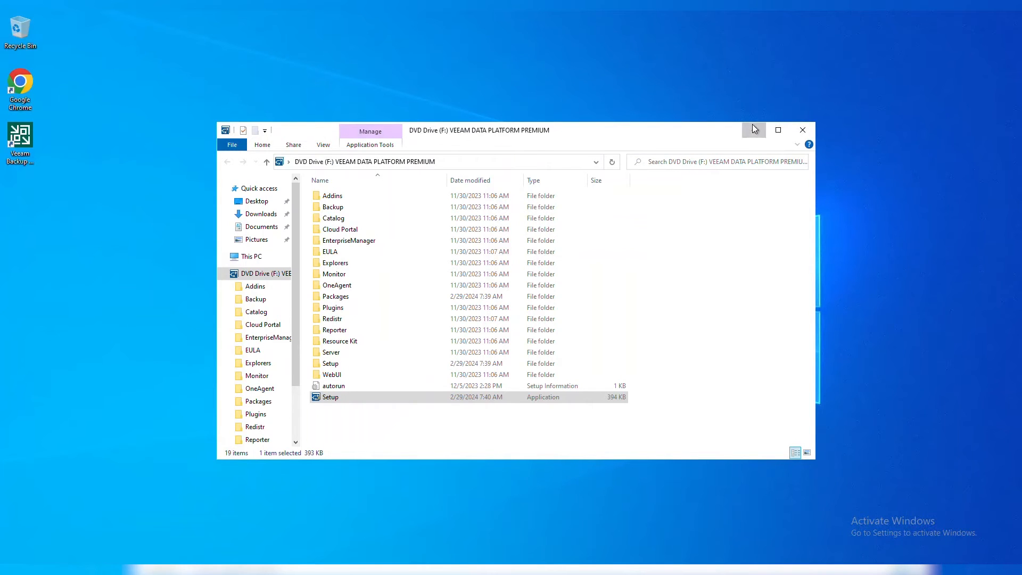
{"action": "left_click", "coordinate": [802, 130]}
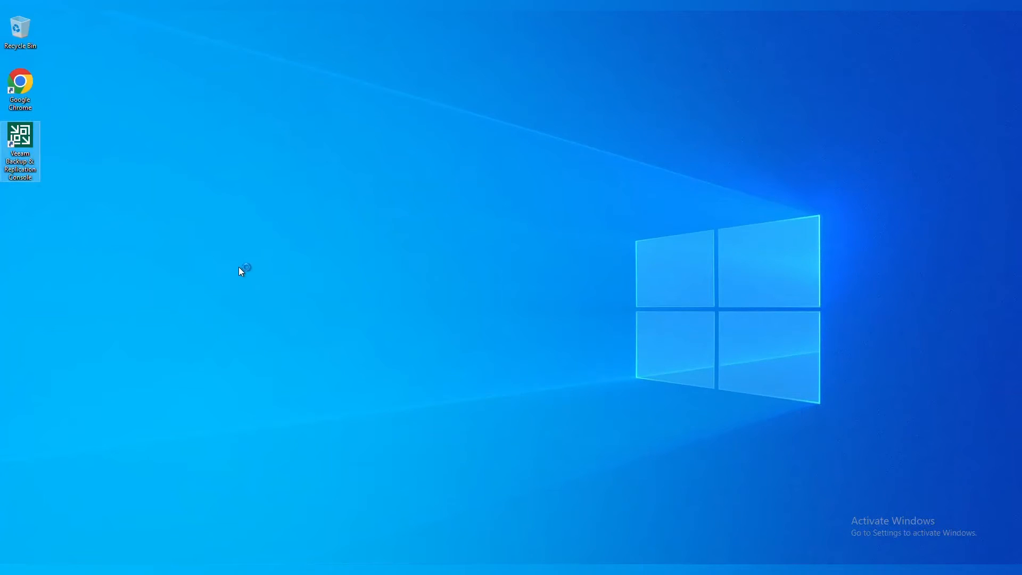
{"action": "double_click", "coordinate": [19, 152]}
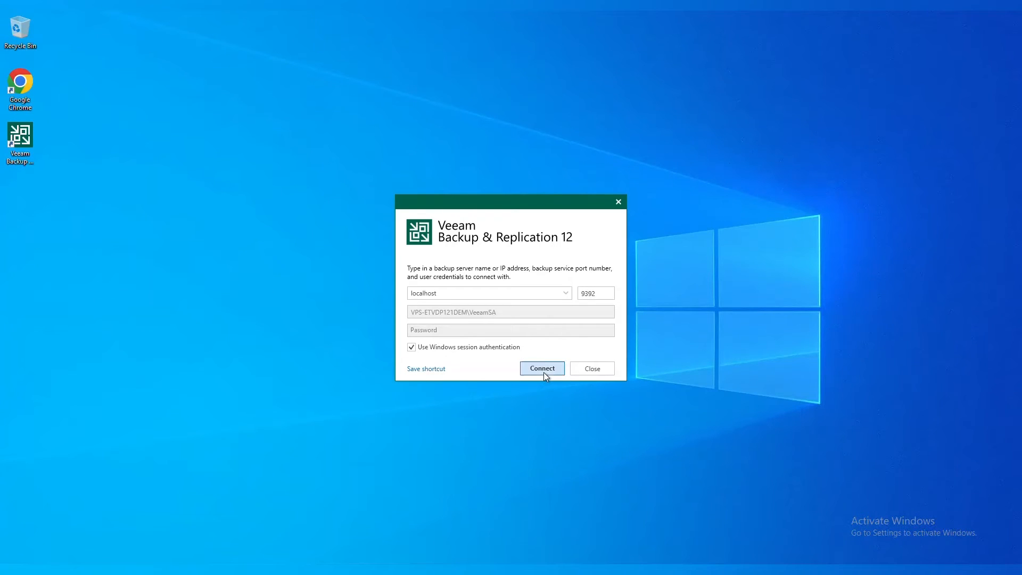
Connect the console to the localhost backup server on port 9392.
{"action": "left_click", "coordinate": [542, 368]}
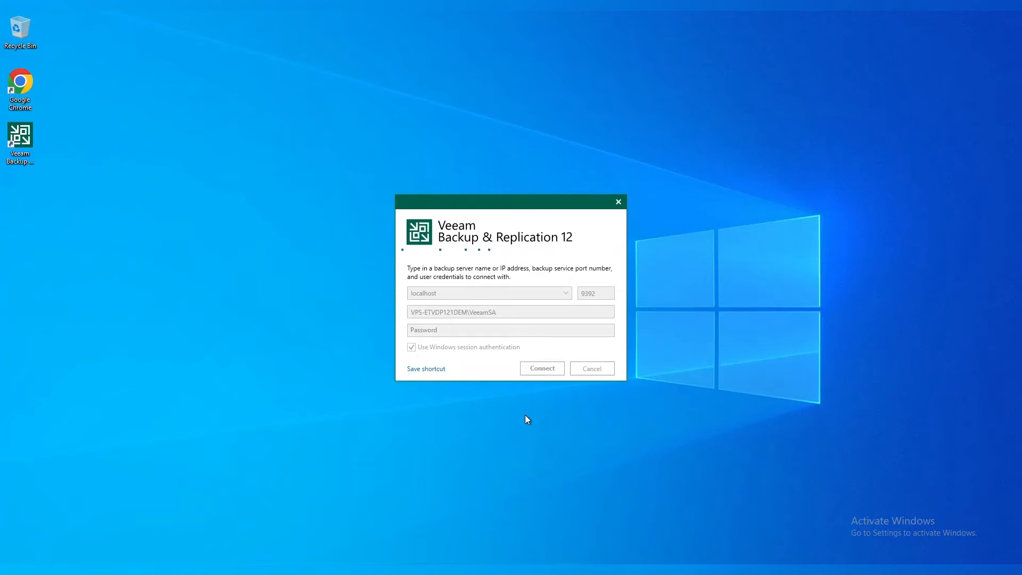
{"action": "left_click", "coordinate": [541, 368]}
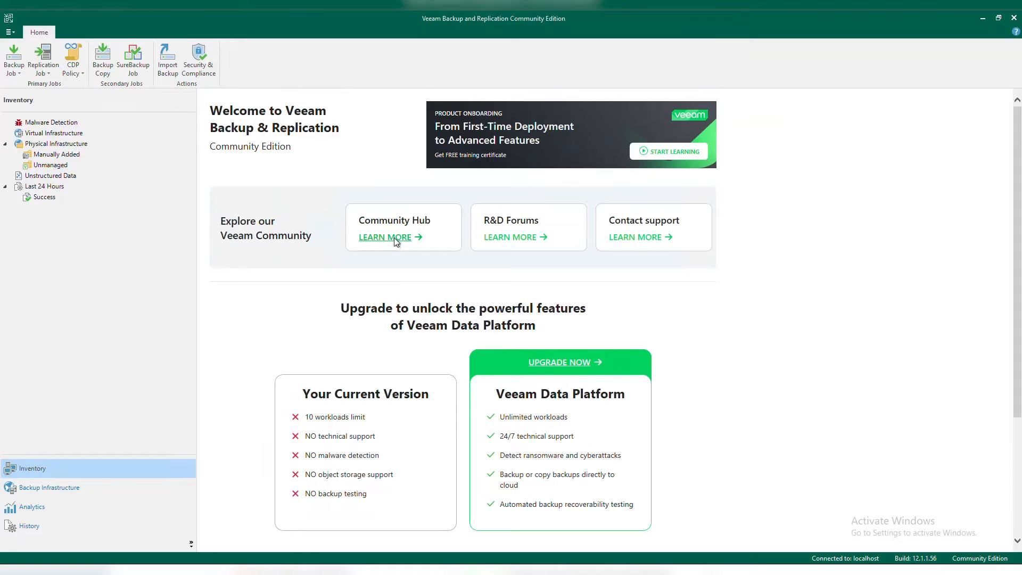
Browse the Community Resource Hub page from the welcome screen link.
{"action": "left_click", "coordinate": [384, 236]}
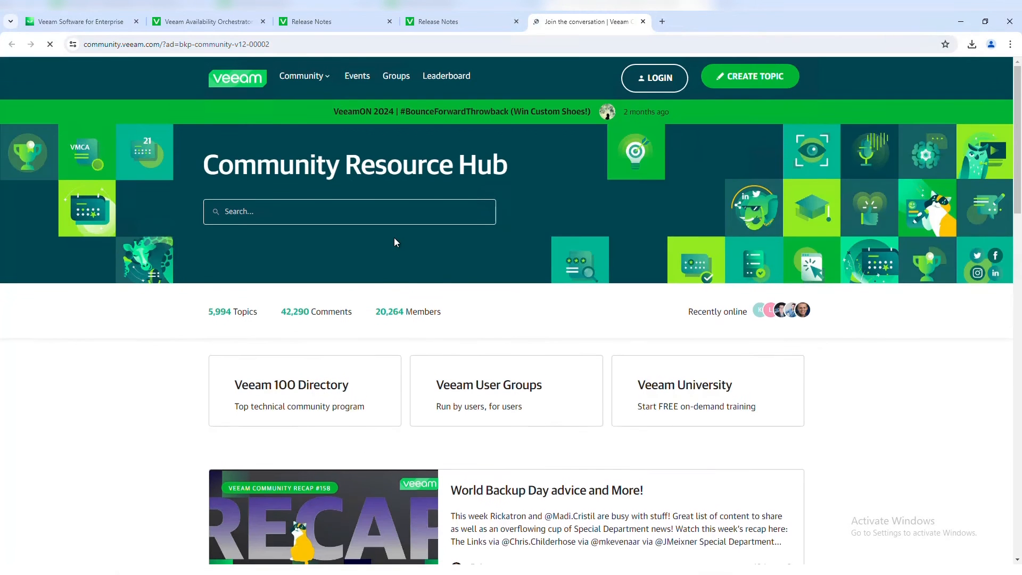
{"action": "scroll", "scroll_direction": "down", "scroll_amount": 3}
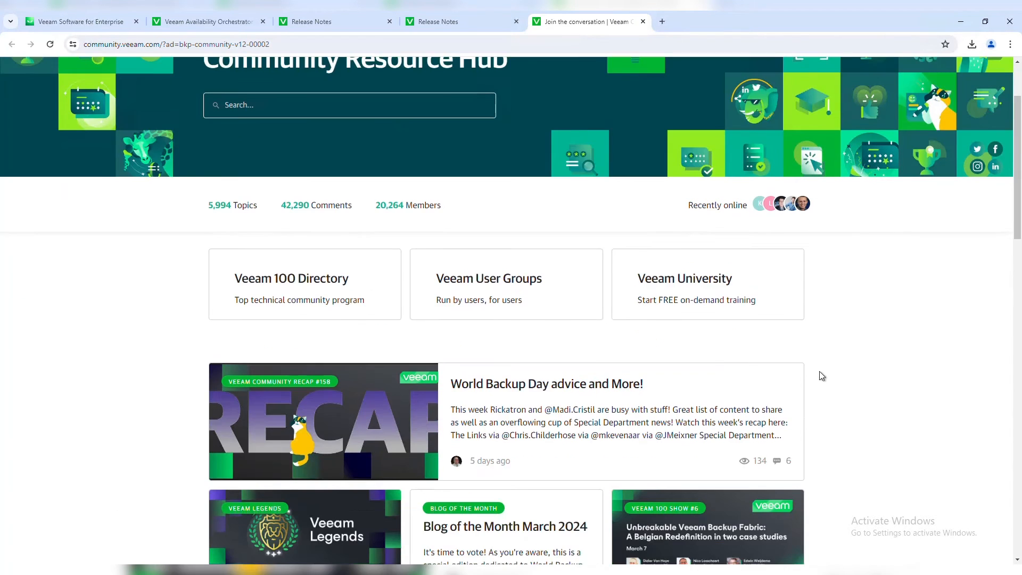
{"action": "scroll", "scroll_direction": "down", "scroll_amount": 3}
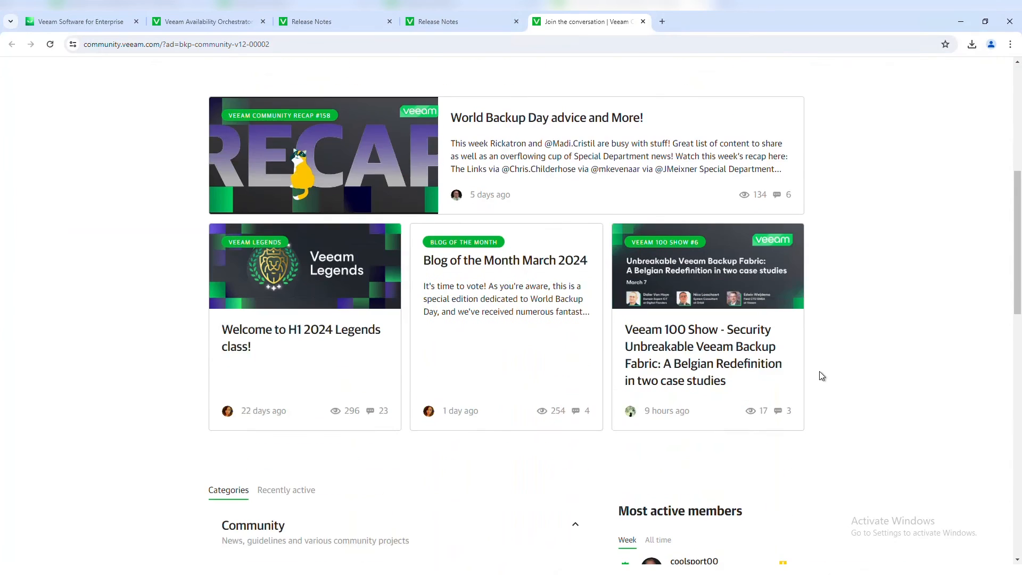
{"action": "scroll", "scroll_direction": "down", "scroll_amount": 3}
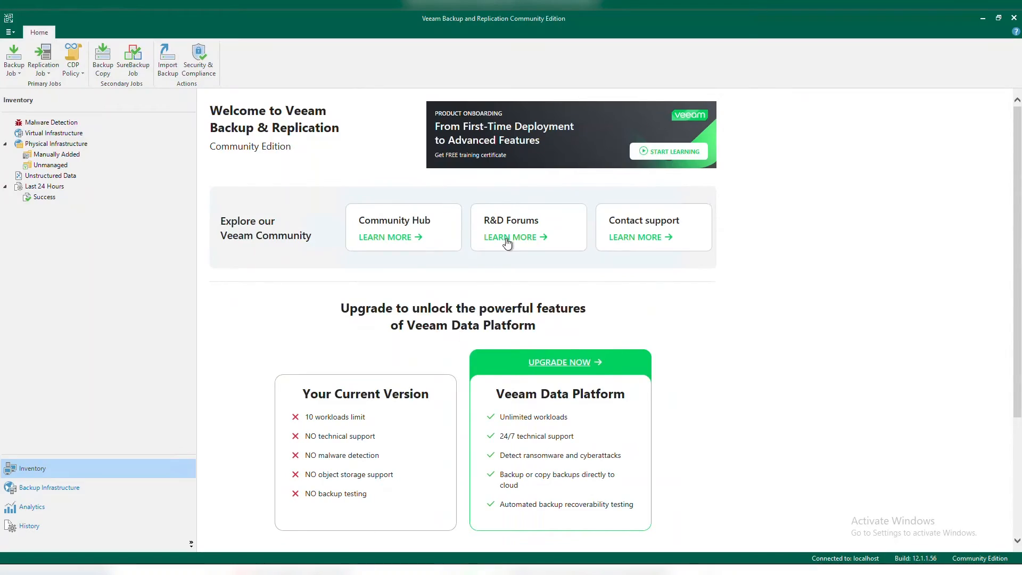
Browse the R&D Forums page and return to the backup console.
{"action": "left_click", "coordinate": [511, 236]}
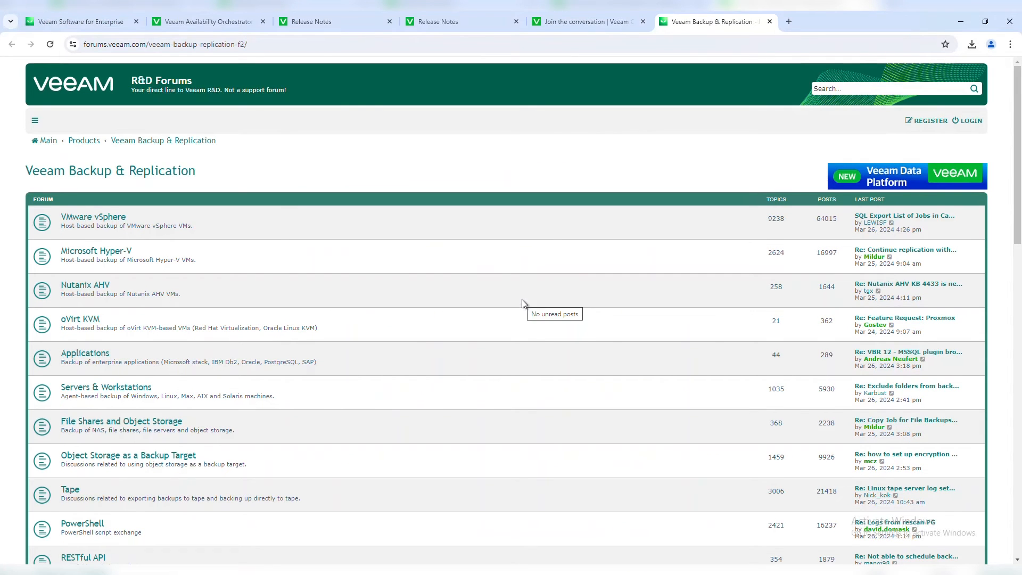
{"action": "scroll", "scroll_direction": "down", "scroll_amount": 3}
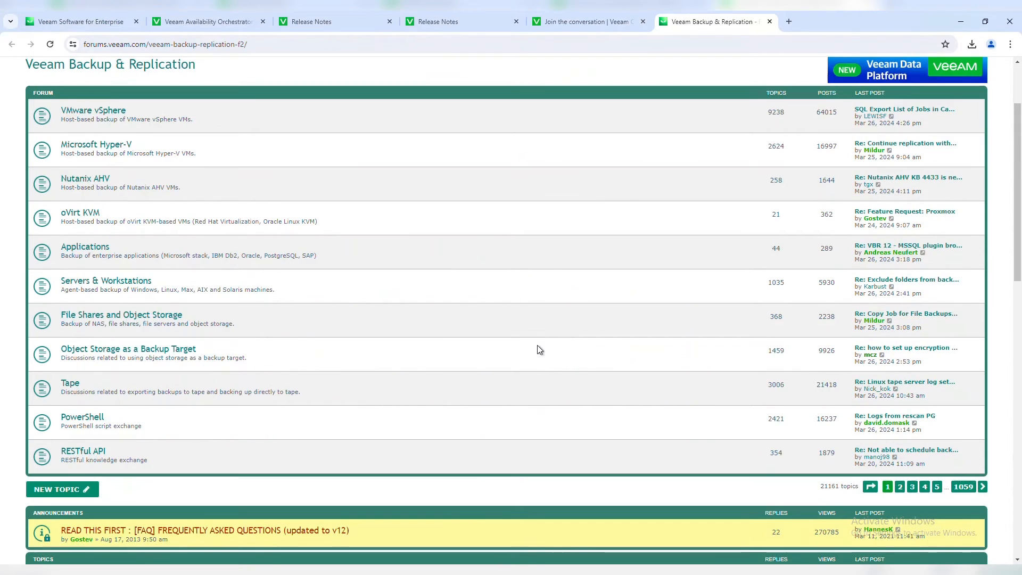
{"action": "scroll", "scroll_direction": "down", "scroll_amount": 3}
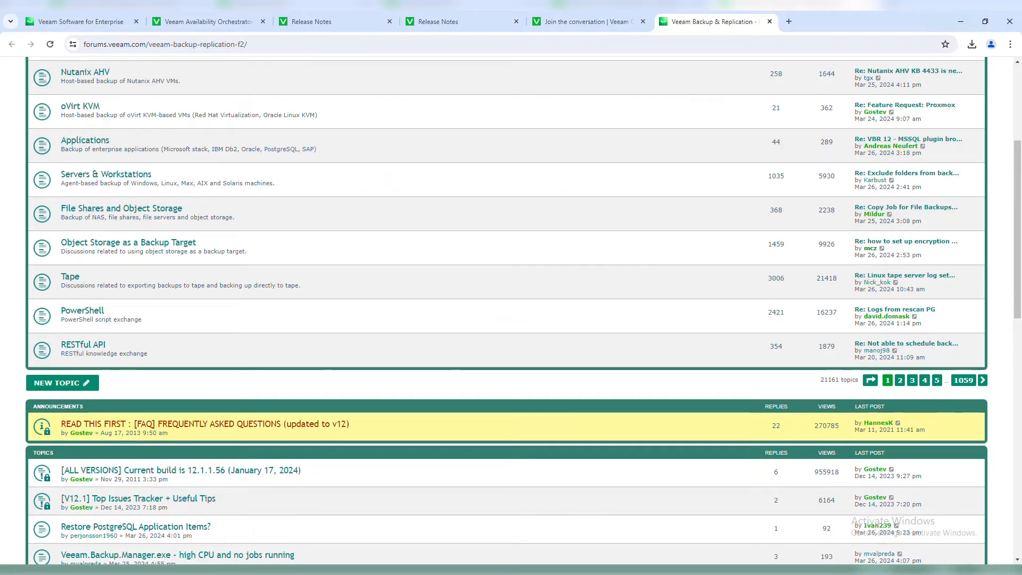
{"action": "left_click", "coordinate": [840, 21]}
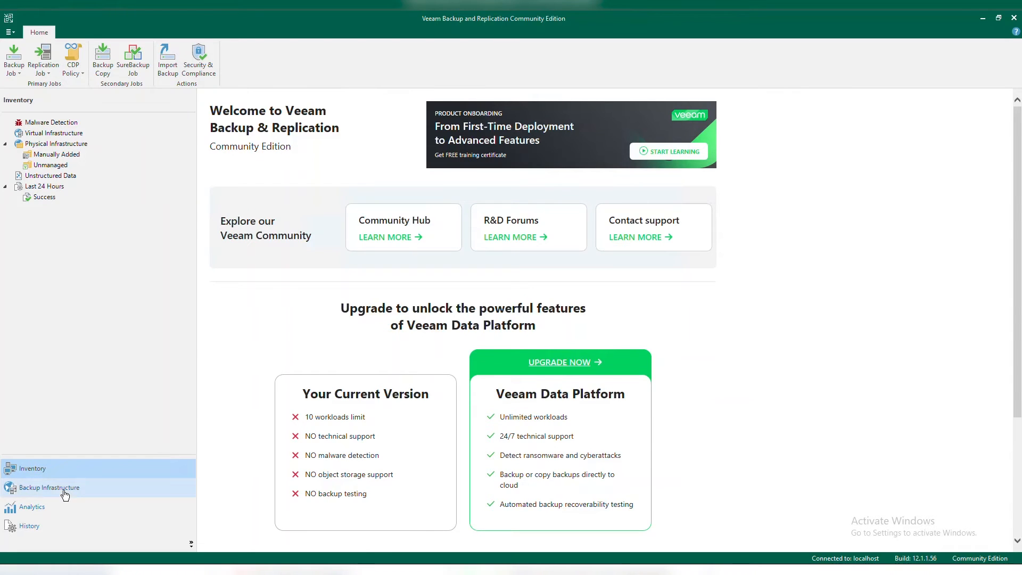
Browse Backup Proxies and Repositories, cancelling the Object Storage type list without adding one.
{"action": "left_click", "coordinate": [49, 486]}
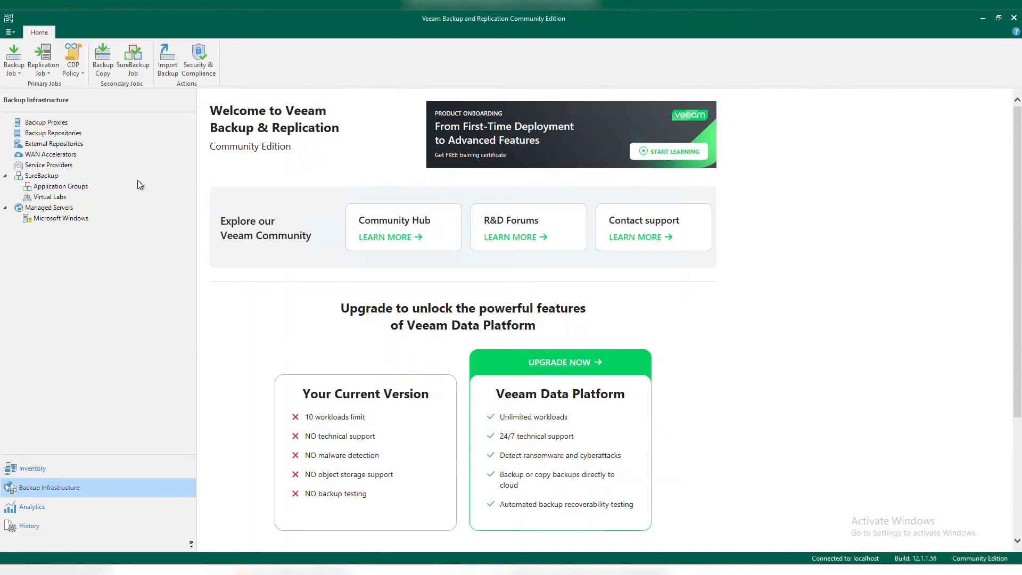
{"action": "left_click", "coordinate": [46, 121]}
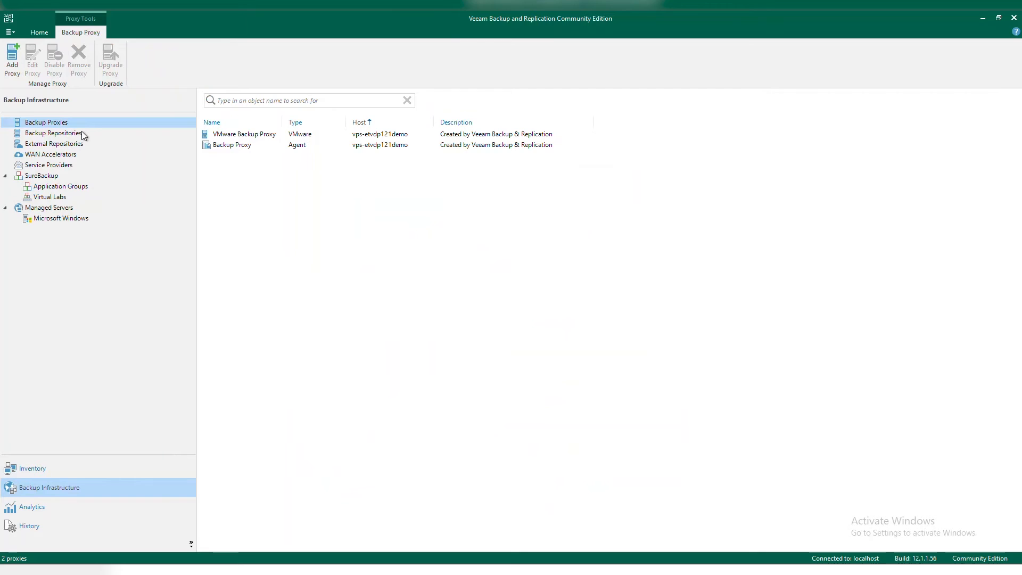
{"action": "left_click", "coordinate": [54, 133]}
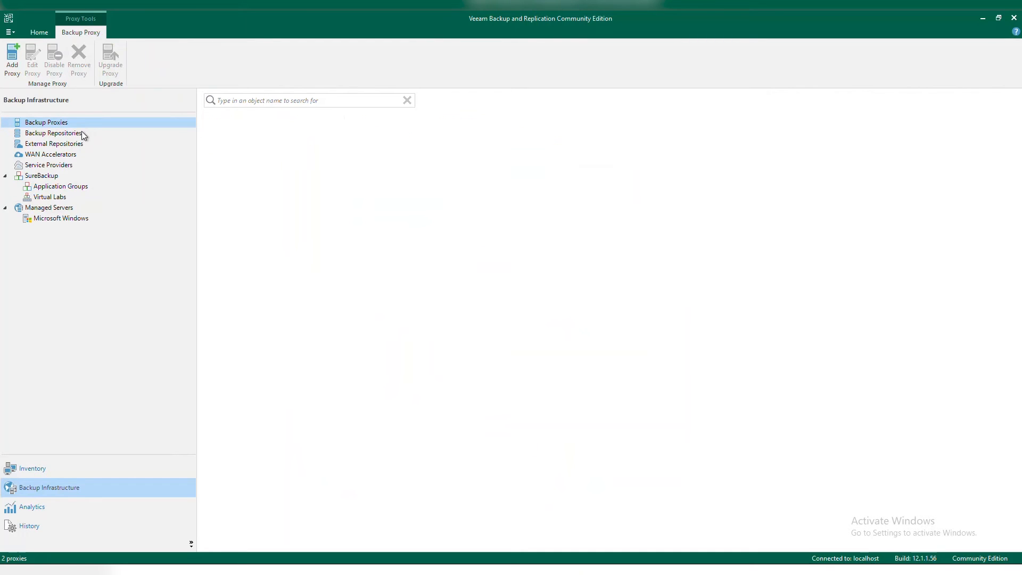
{"action": "left_click", "coordinate": [53, 133]}
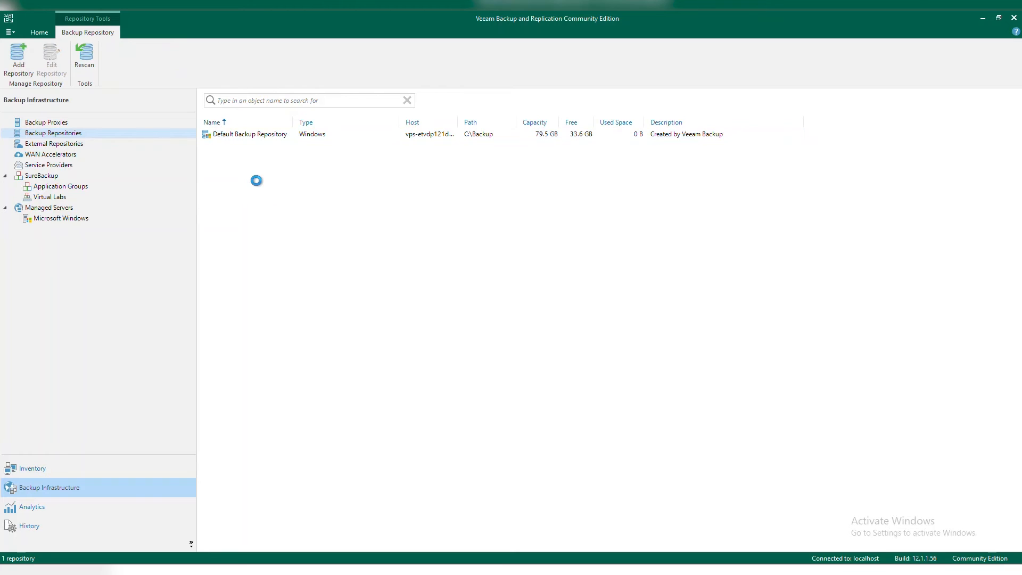
{"action": "left_click", "coordinate": [18, 58]}
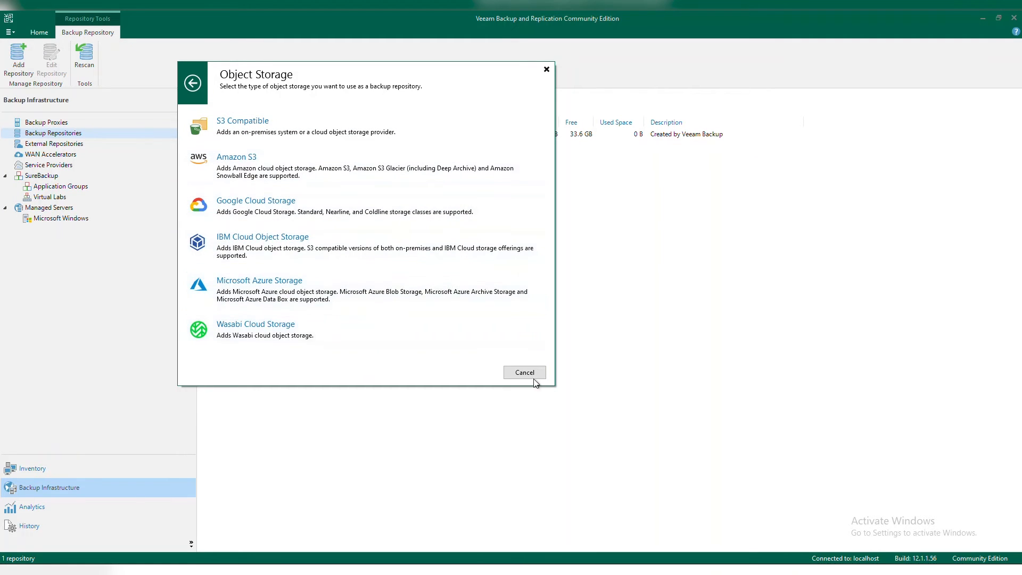
{"action": "left_click", "coordinate": [524, 372]}
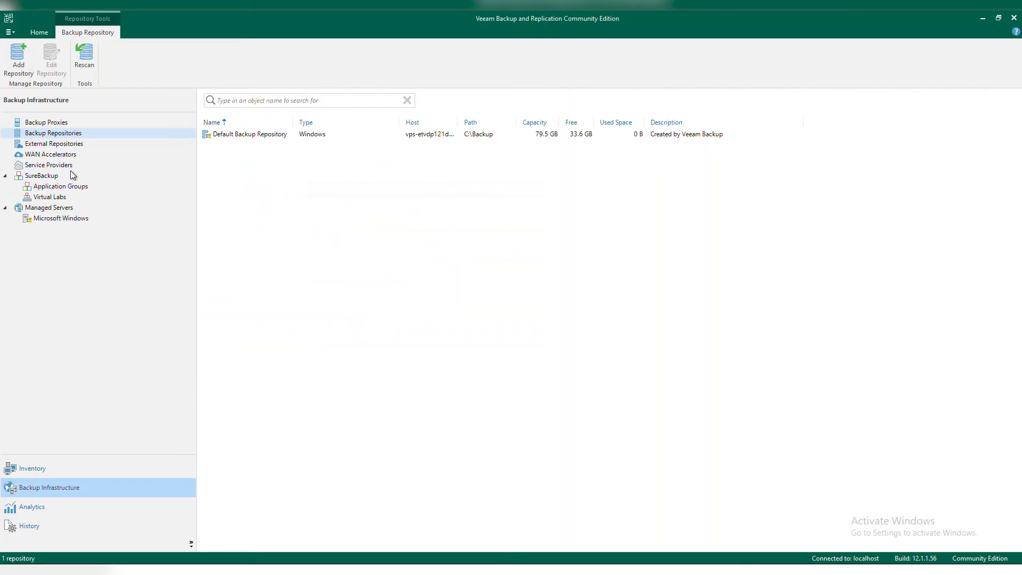
Review the WAN Accelerators, Service Providers and SureBackup nodes with their edition notices.
{"action": "left_click", "coordinate": [50, 153]}
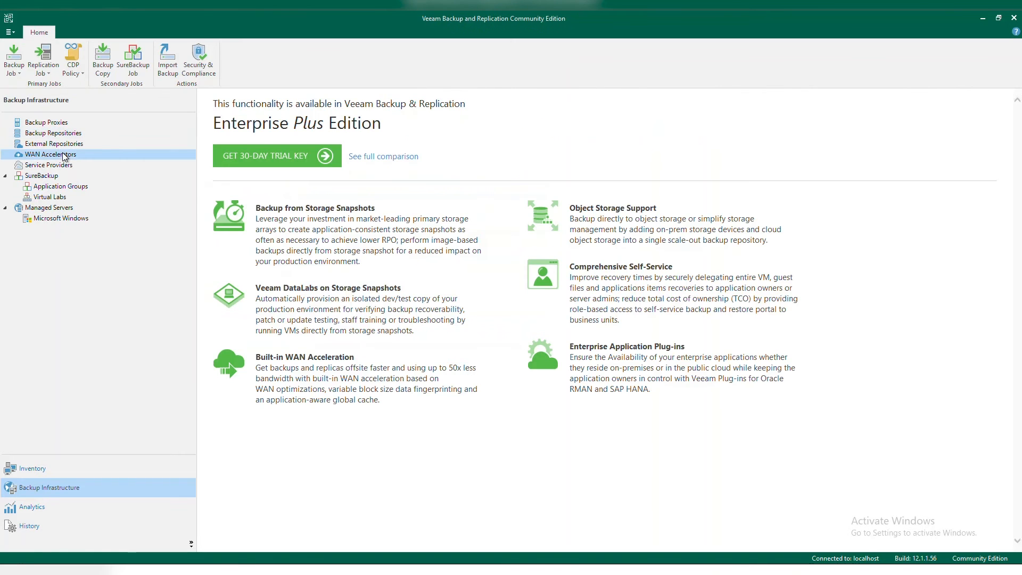
{"action": "mouse_move", "coordinate": [62, 170]}
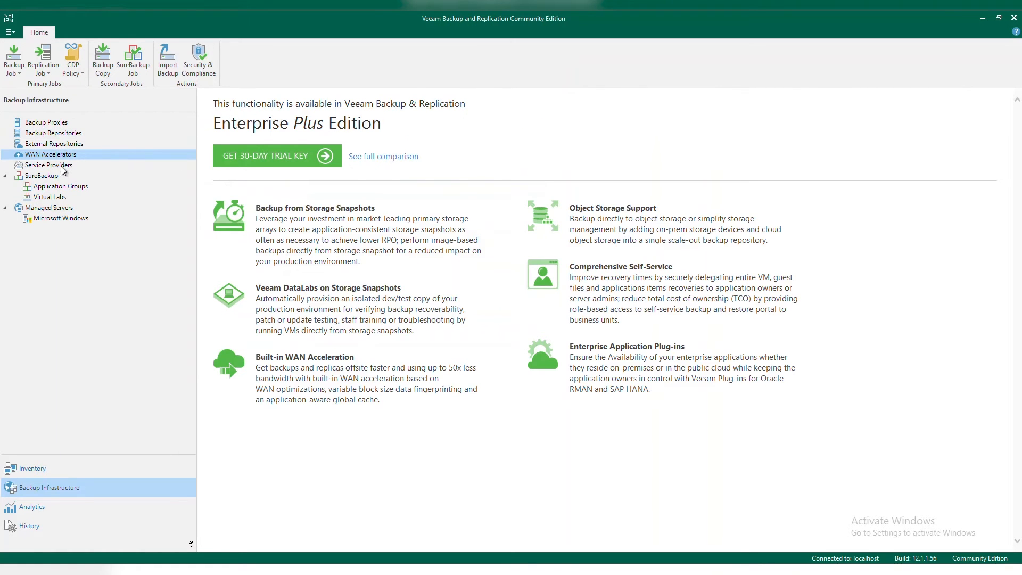
{"action": "left_click", "coordinate": [48, 165]}
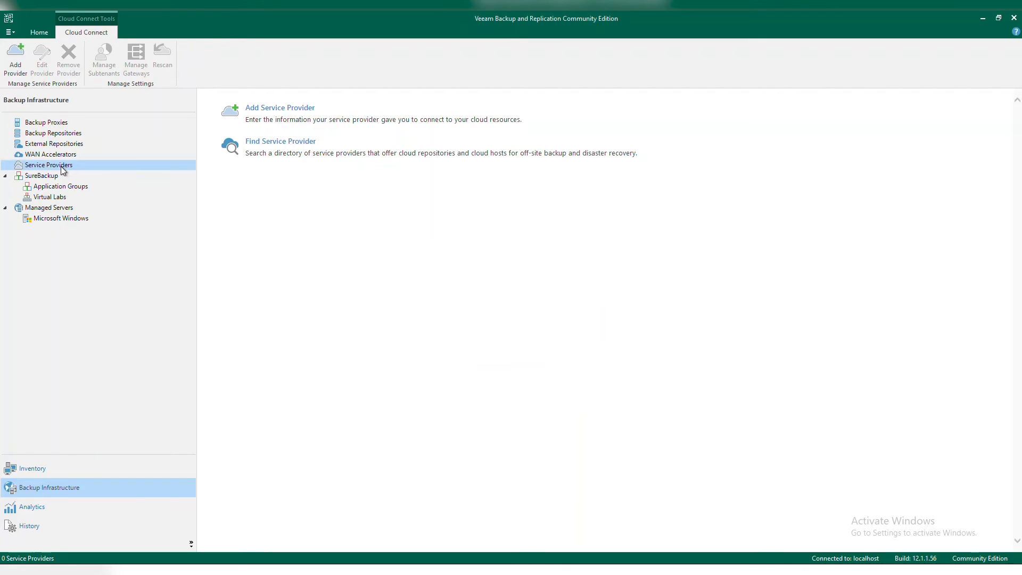
{"action": "left_click", "coordinate": [41, 176]}
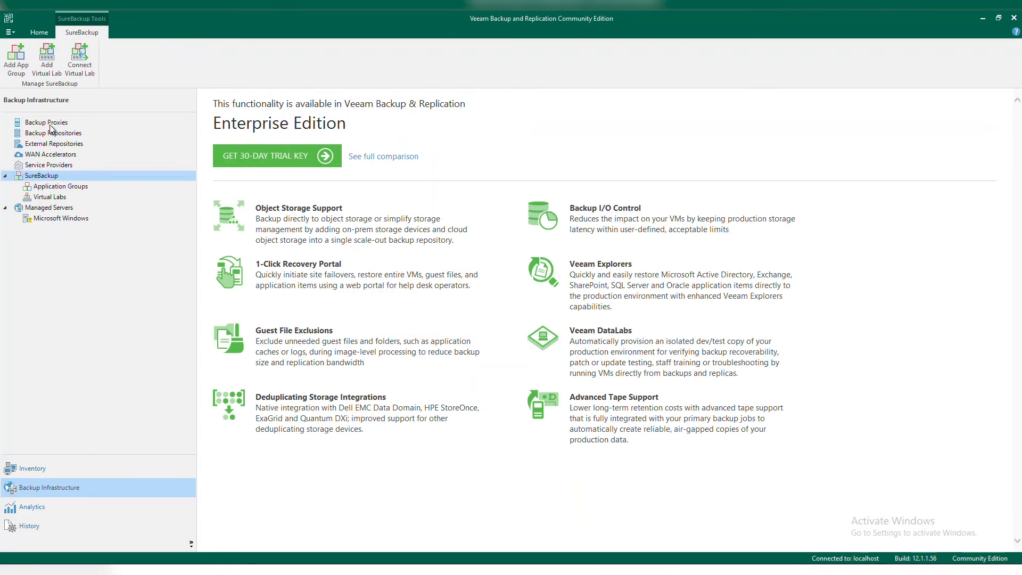
From Managed Servers, begin adding a VMware vSphere vCenter server.
{"action": "left_click", "coordinate": [49, 208]}
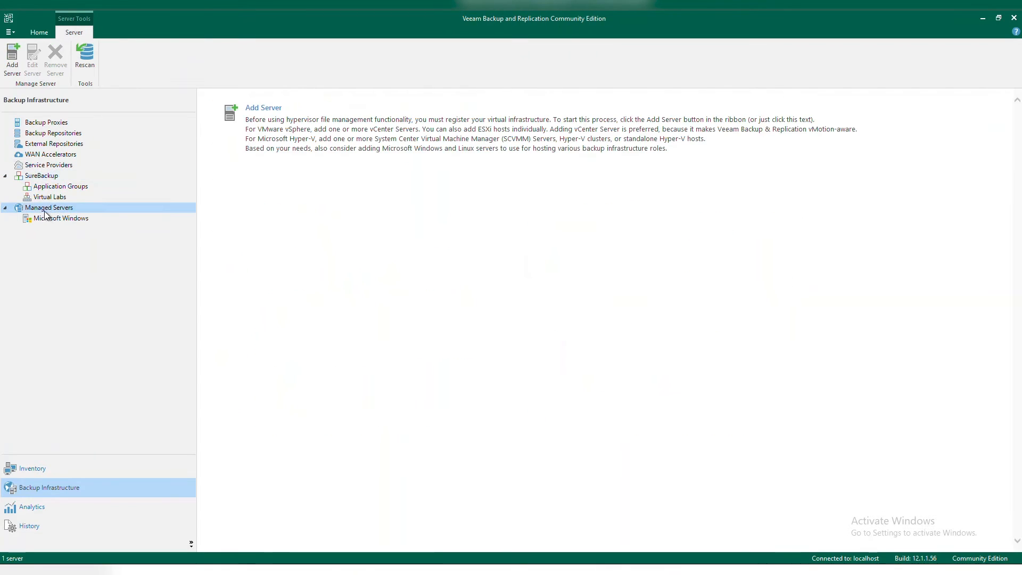
{"action": "left_click", "coordinate": [12, 58]}
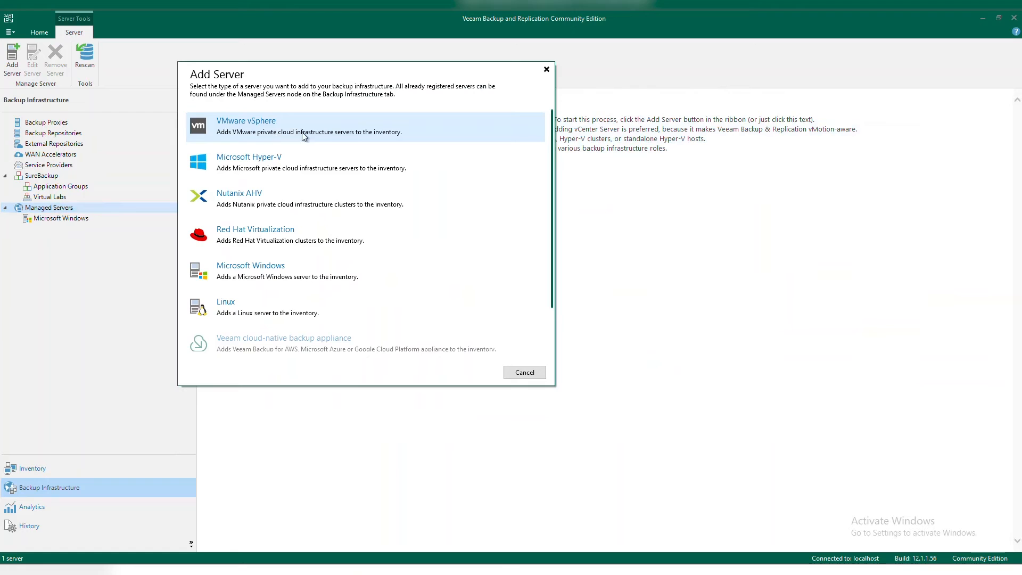
{"action": "mouse_move", "coordinate": [509, 144]}
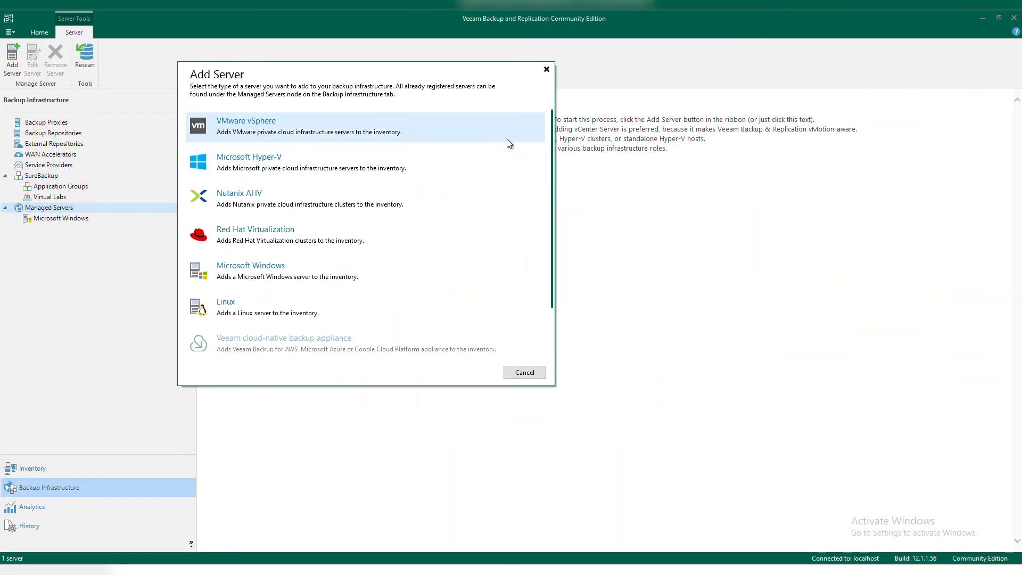
{"action": "scroll", "scroll_direction": "down", "scroll_amount": 3}
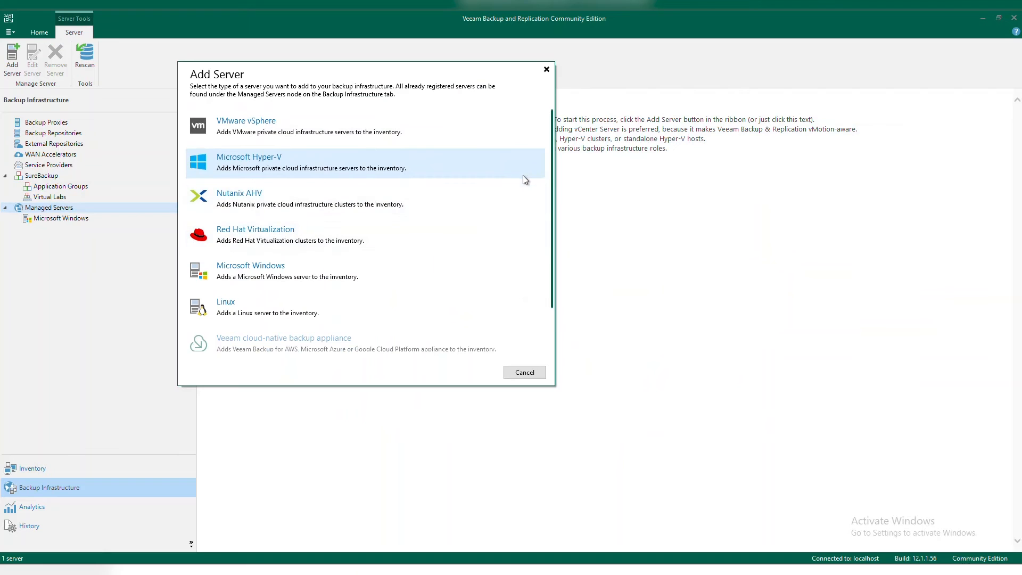
{"action": "left_click", "coordinate": [246, 121]}
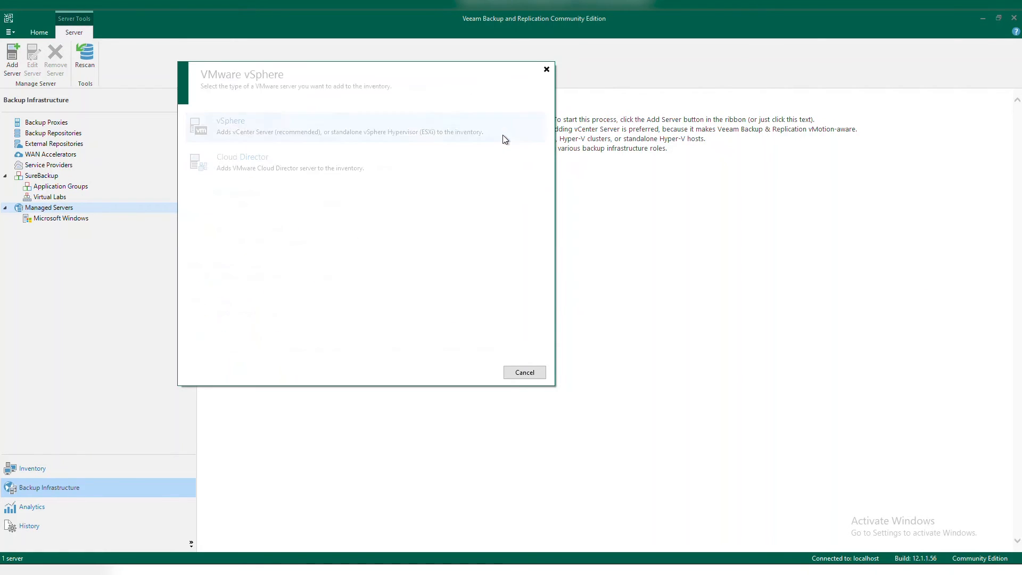
{"action": "left_click", "coordinate": [523, 373]}
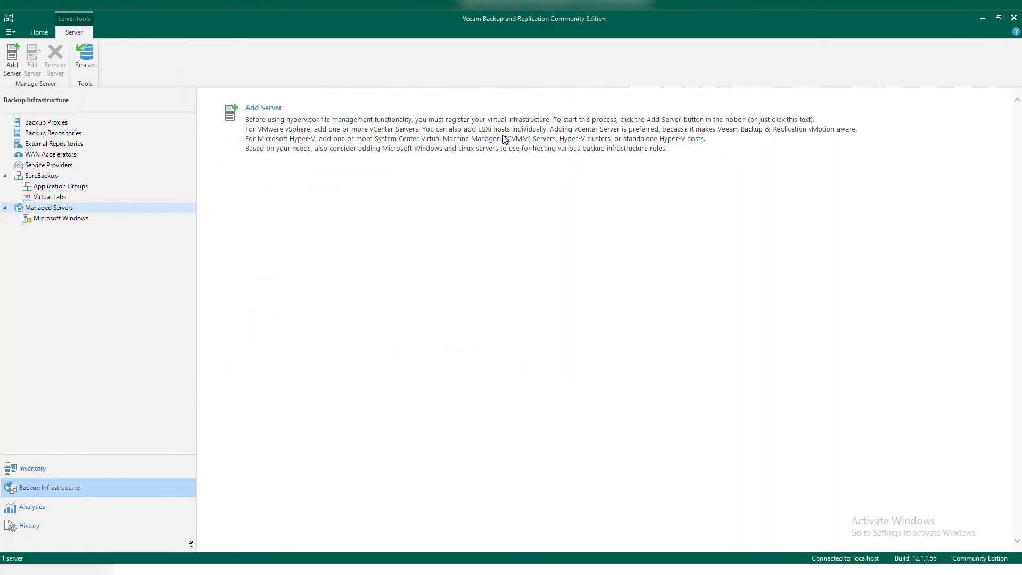
Register vcsa.vps.veeam.local with its credentials and finish adding the vCenter server.
{"action": "left_click", "coordinate": [12, 59]}
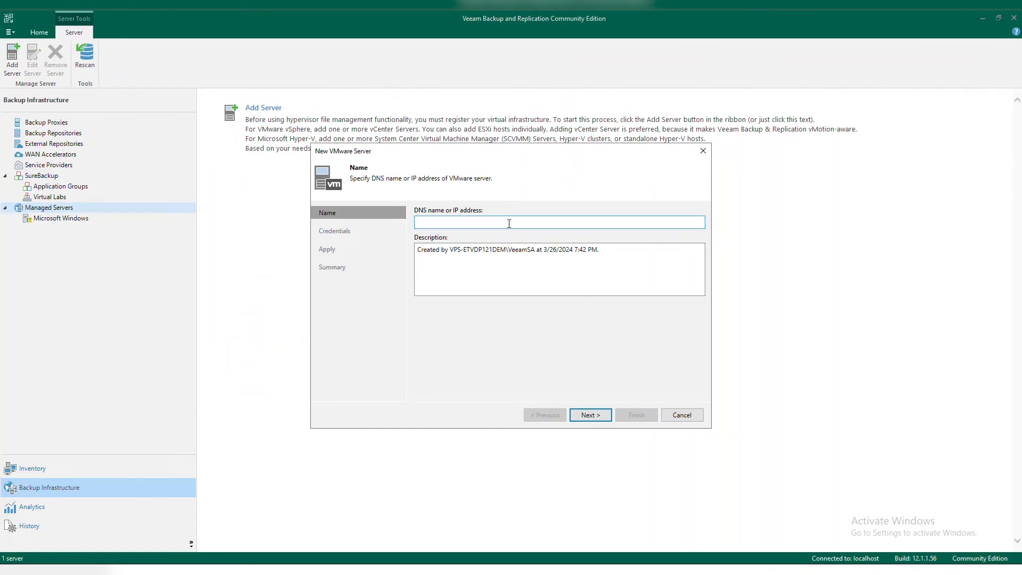
{"action": "left_click", "coordinate": [588, 415]}
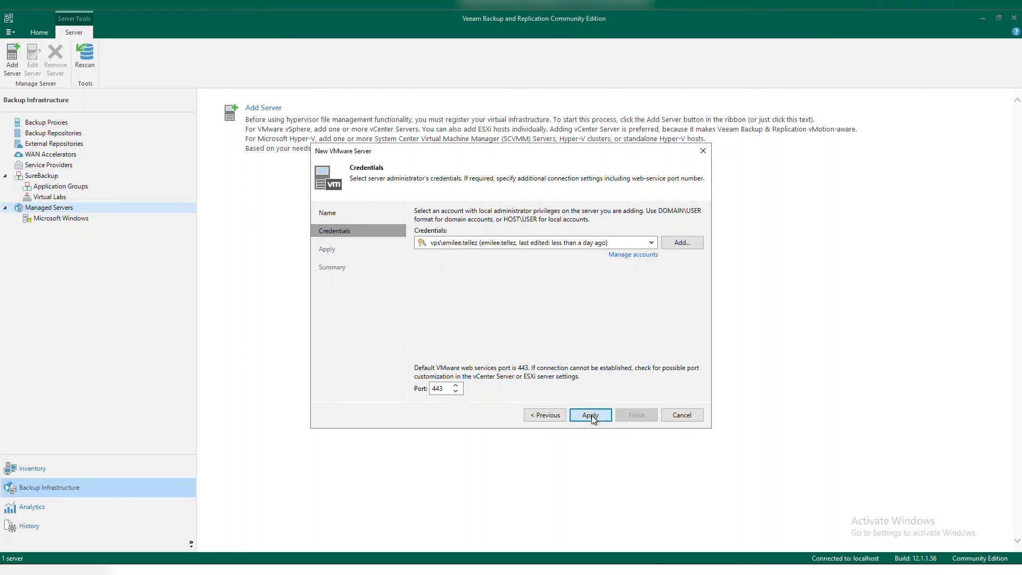
{"action": "left_click", "coordinate": [589, 416]}
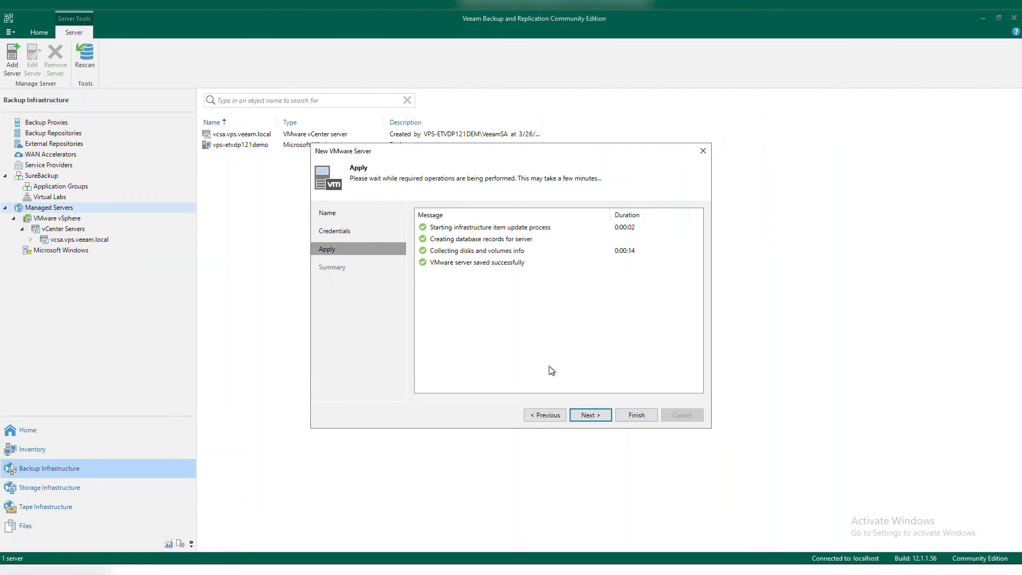
{"action": "mouse_move", "coordinate": [588, 415]}
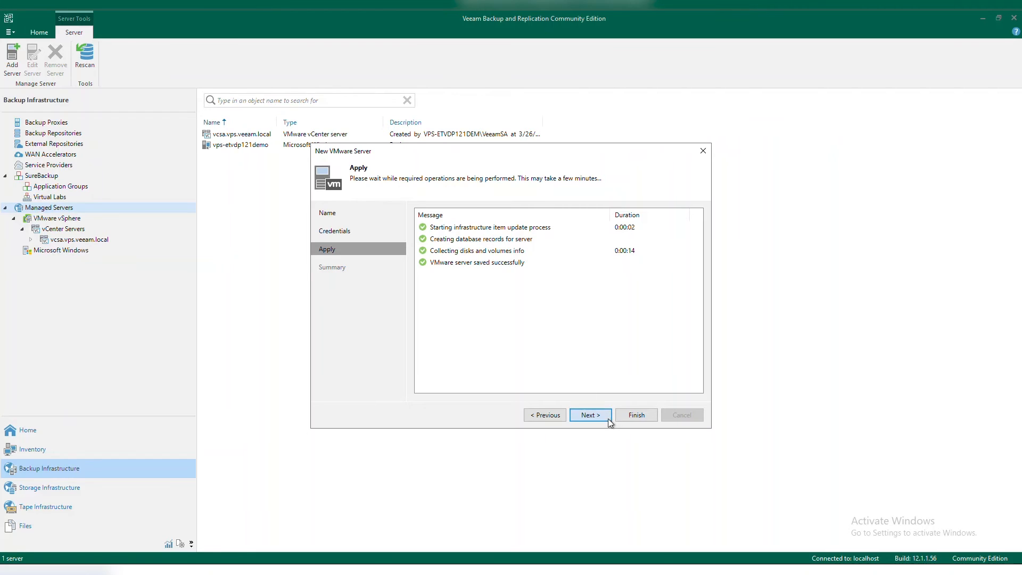
{"action": "left_click", "coordinate": [589, 414]}
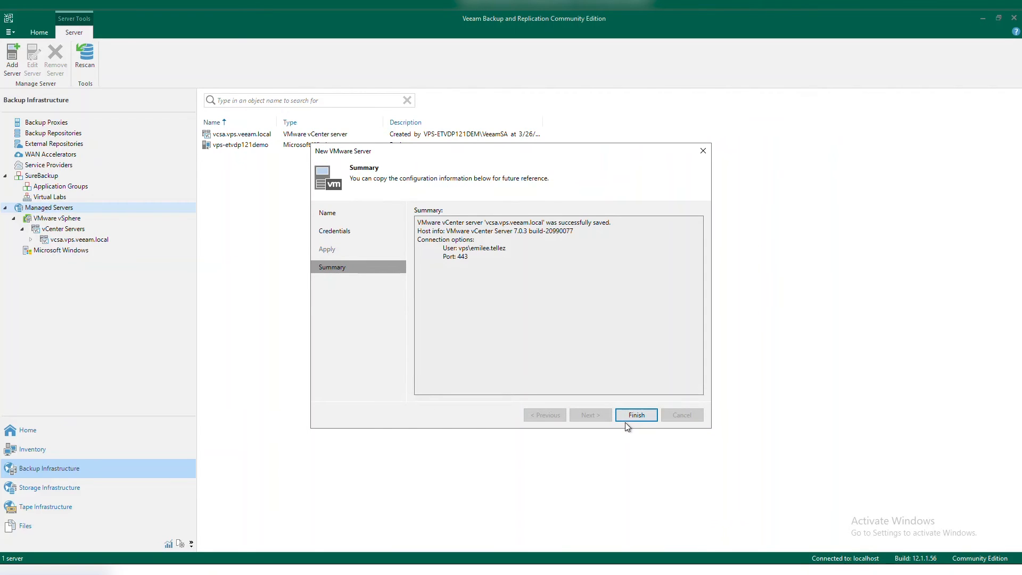
{"action": "left_click", "coordinate": [635, 414]}
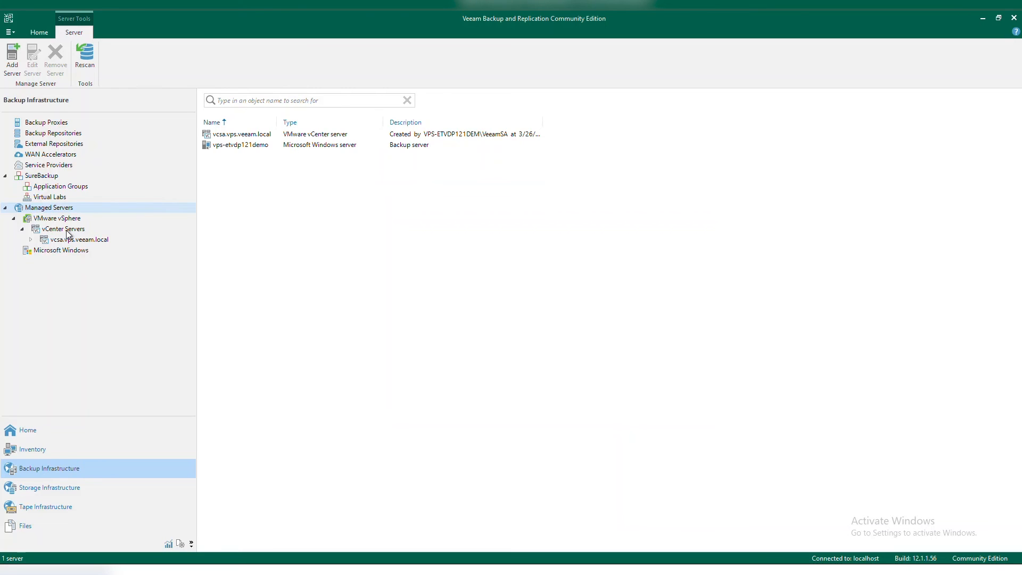
Expand vcsa.vps.veeam.local to see its clusters and list its 189 virtual machines in Inventory.
{"action": "left_click", "coordinate": [80, 240]}
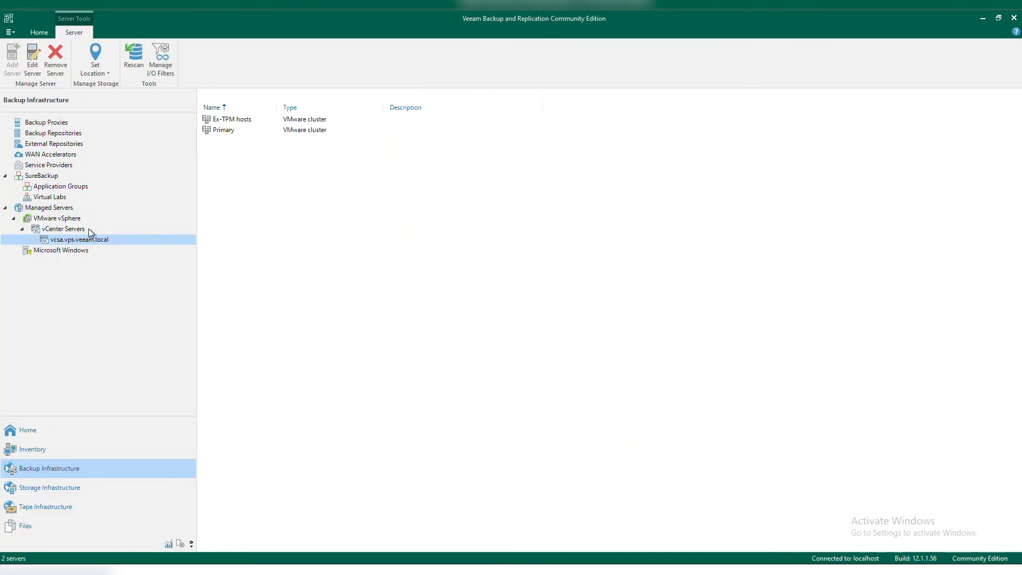
{"action": "left_click", "coordinate": [30, 239]}
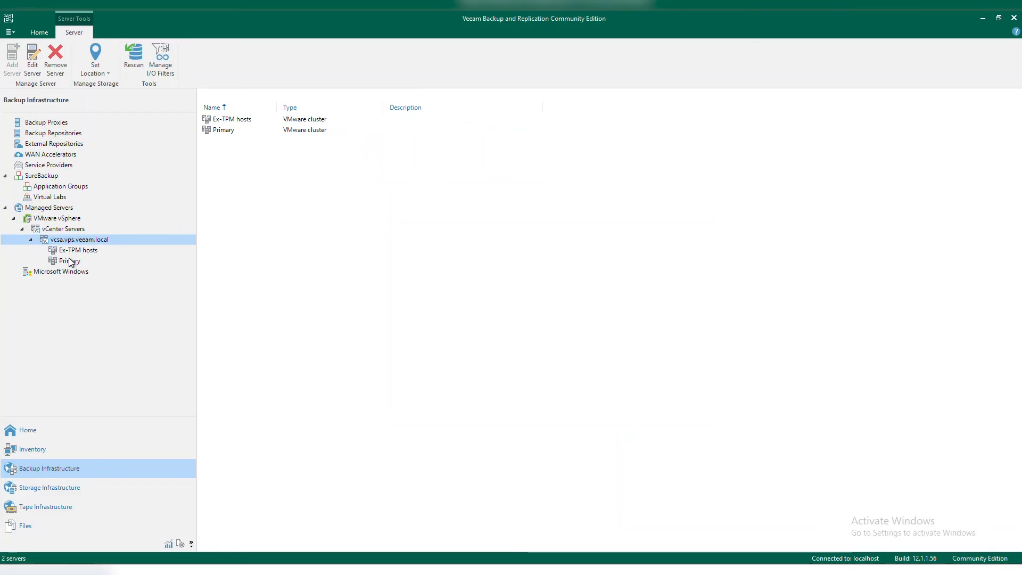
{"action": "left_click", "coordinate": [69, 260]}
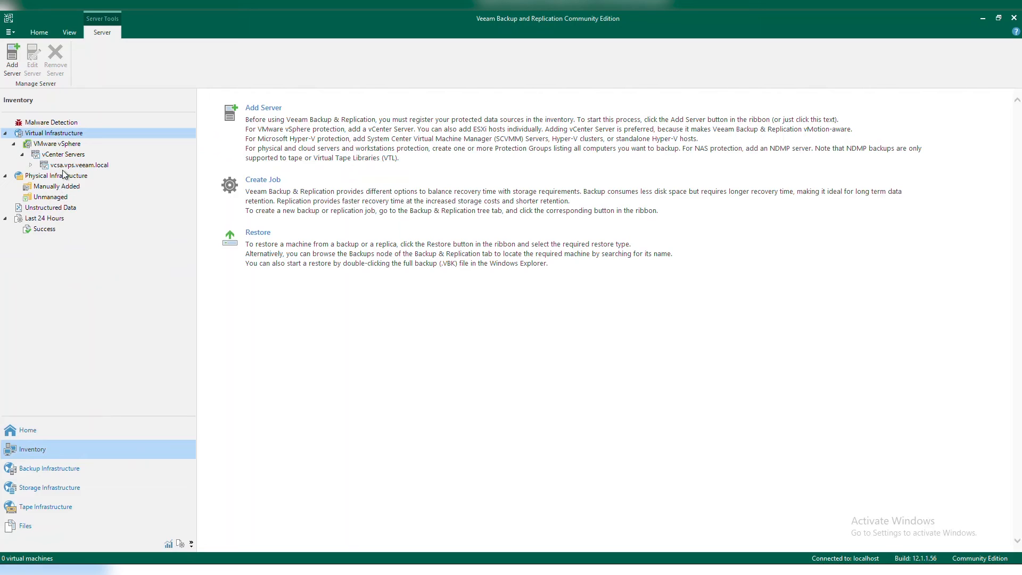
{"action": "left_click", "coordinate": [80, 163]}
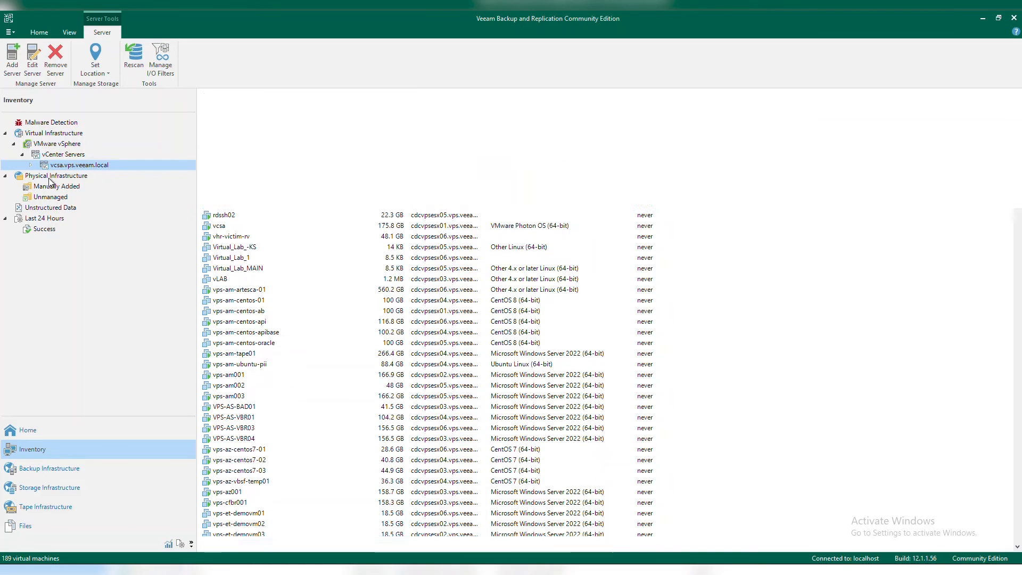
Browse Physical Infrastructure, then show the Unstructured Data getting-started page.
{"action": "left_click", "coordinate": [57, 175]}
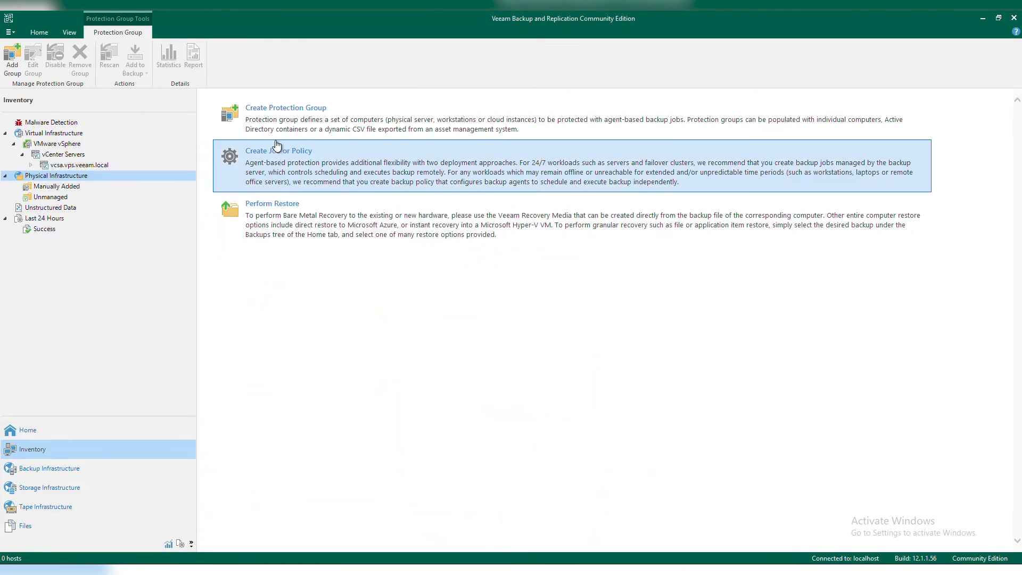
{"action": "left_click", "coordinate": [272, 218]}
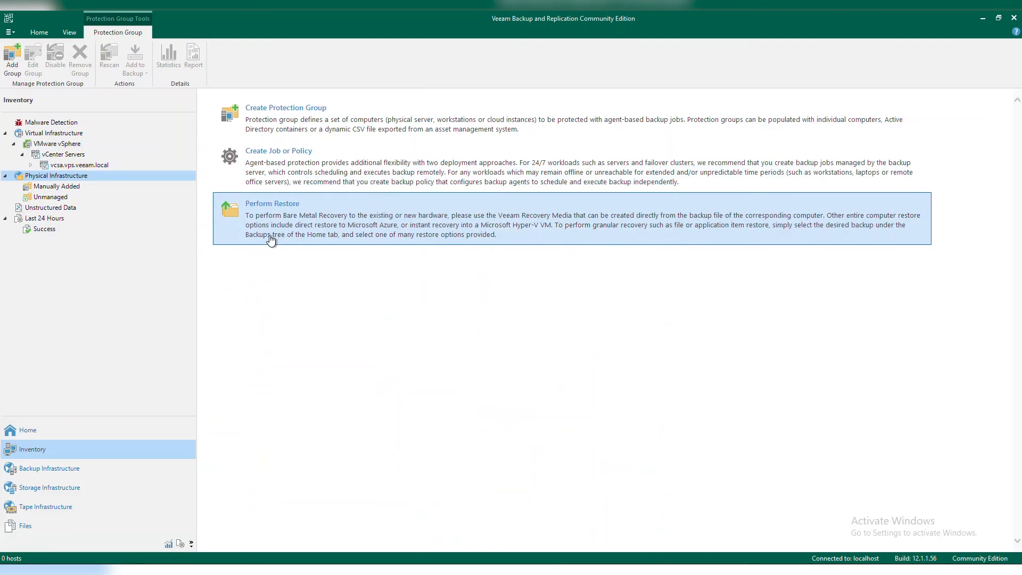
{"action": "left_click", "coordinate": [50, 208]}
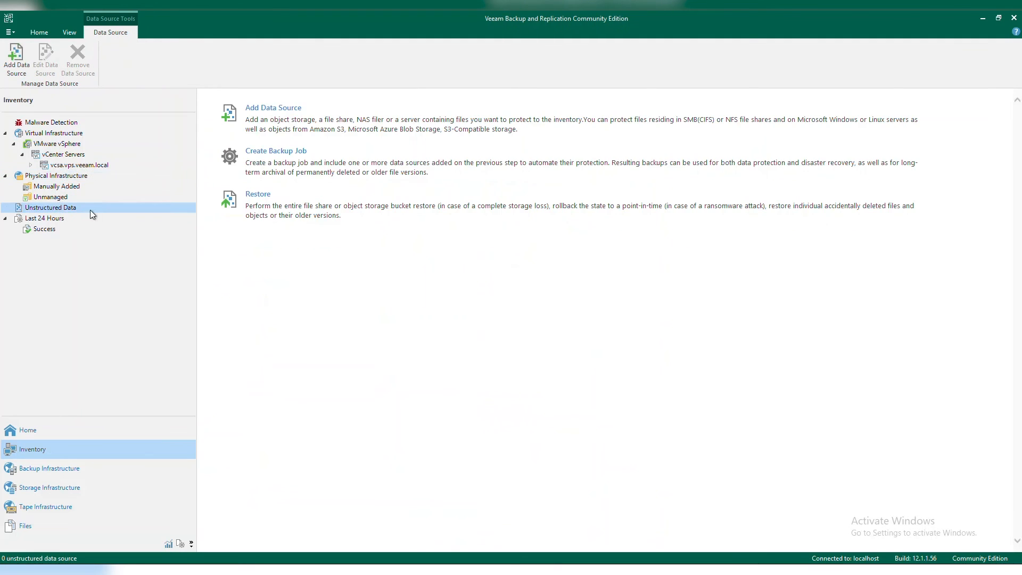
{"action": "mouse_move", "coordinate": [281, 161]}
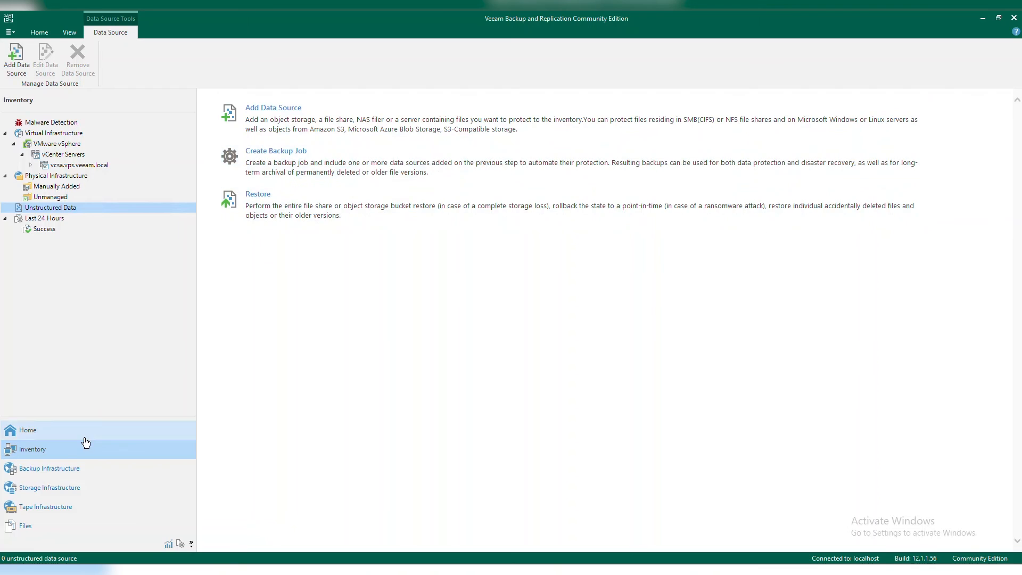
Browse the Storage Infrastructure Add Storage vendor list, cancel it, and return to Backup Repositories.
{"action": "left_click", "coordinate": [50, 486]}
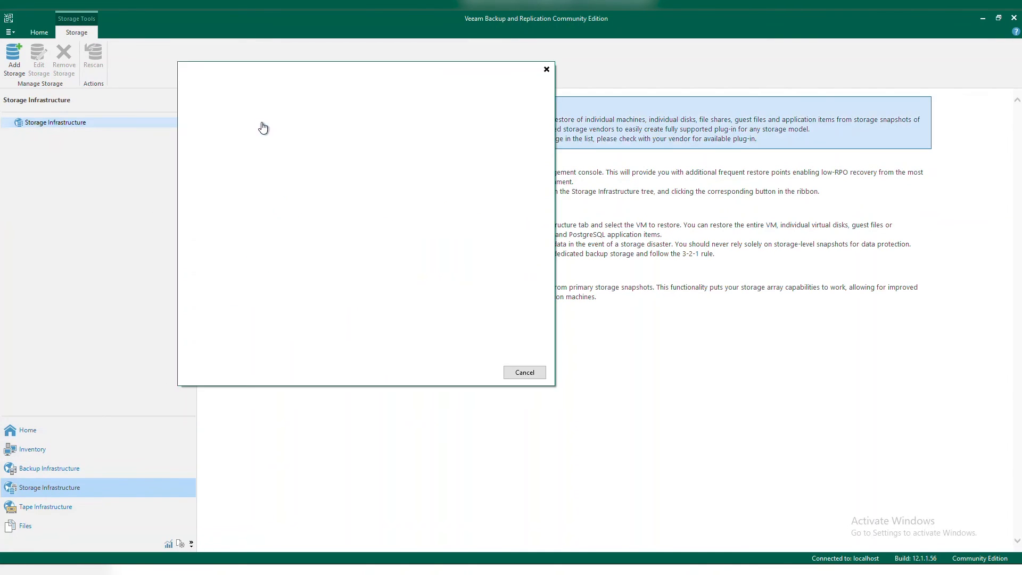
{"action": "left_click", "coordinate": [13, 58]}
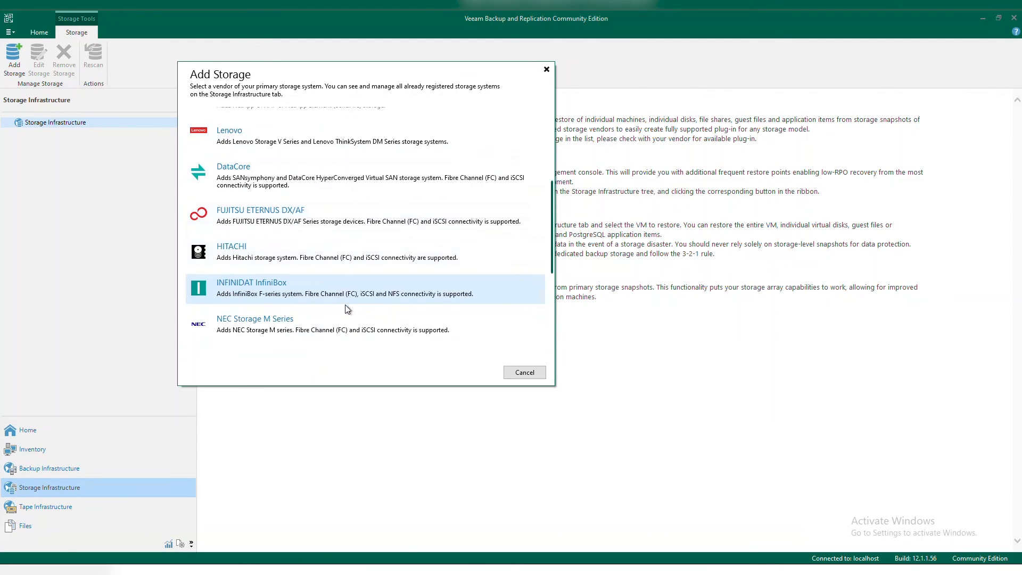
{"action": "scroll", "scroll_direction": "down", "scroll_amount": 3}
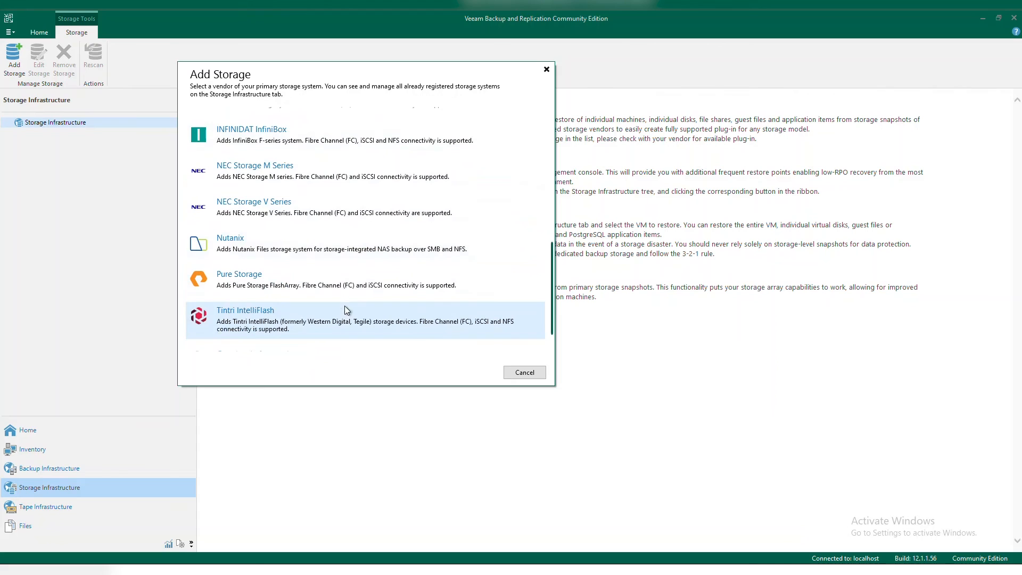
{"action": "left_click", "coordinate": [524, 373]}
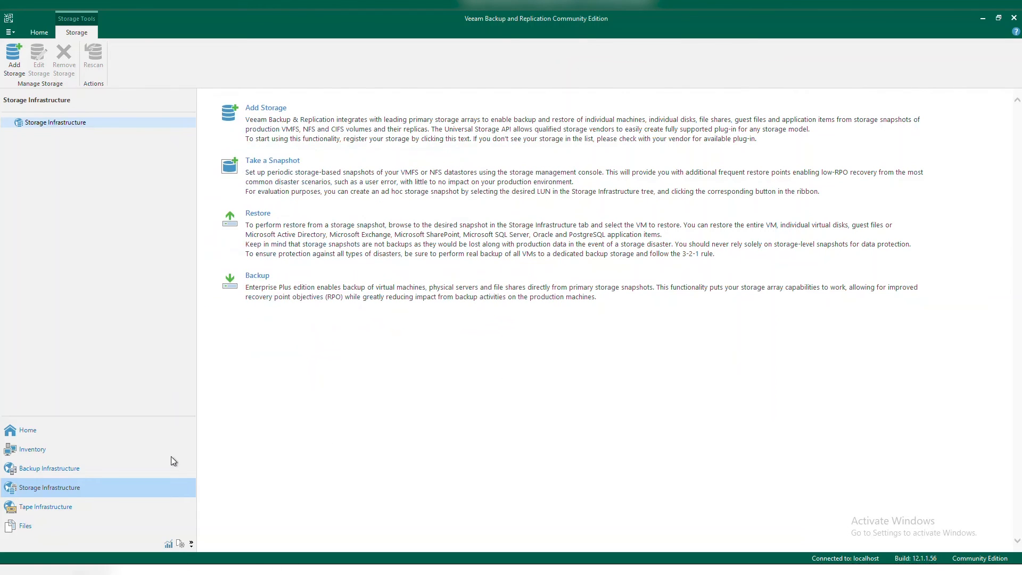
{"action": "left_click", "coordinate": [49, 468]}
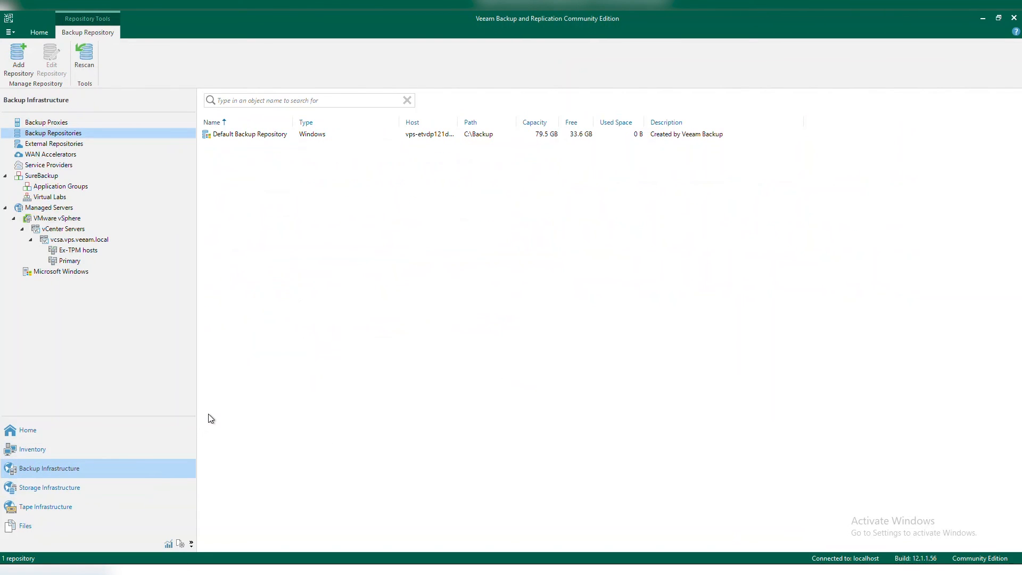